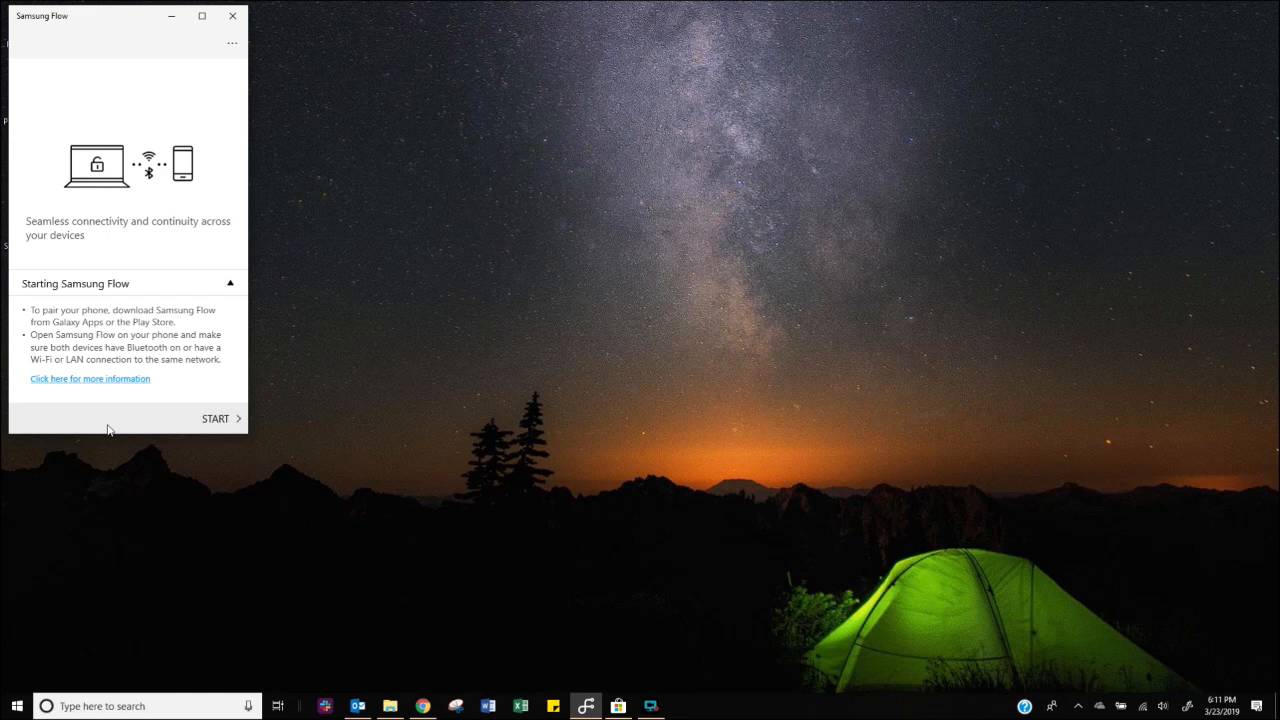
Step: Register the Galaxy S10 over Wi-Fi, confirming the passkey and accepting phone unlock
click(216, 418)
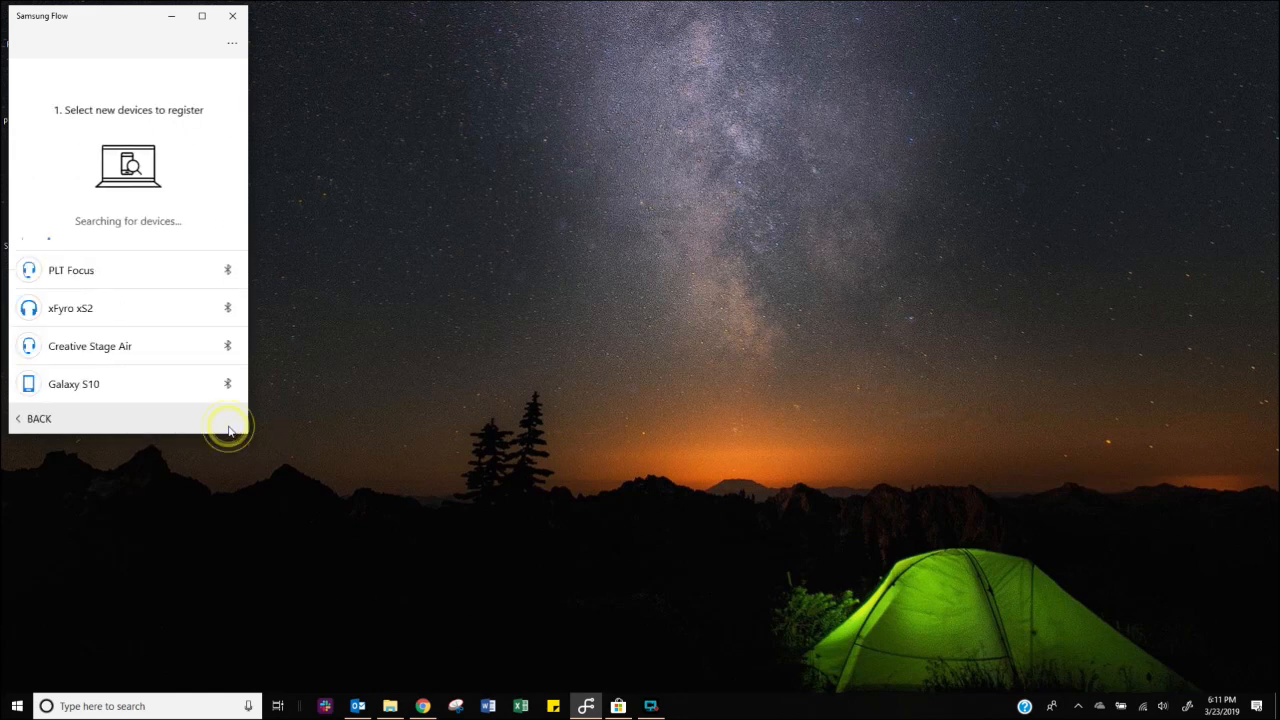
mouse_move(140, 388)
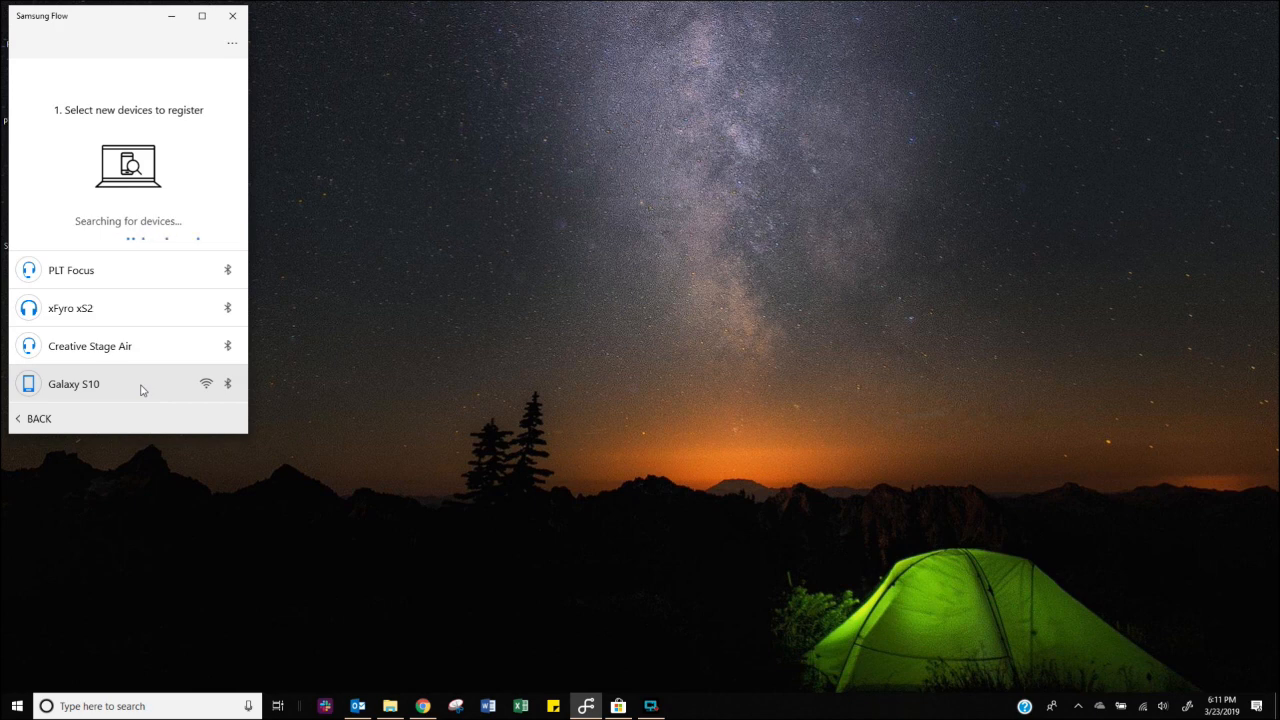
click(74, 383)
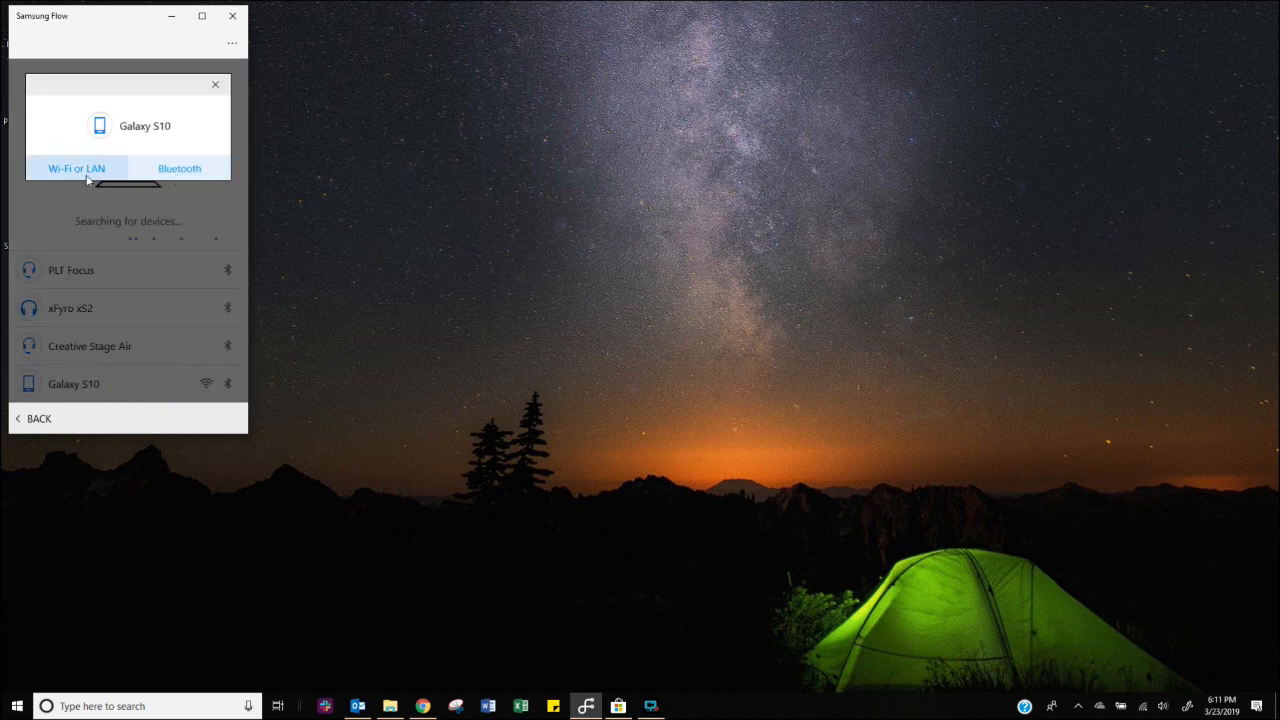
click(73, 383)
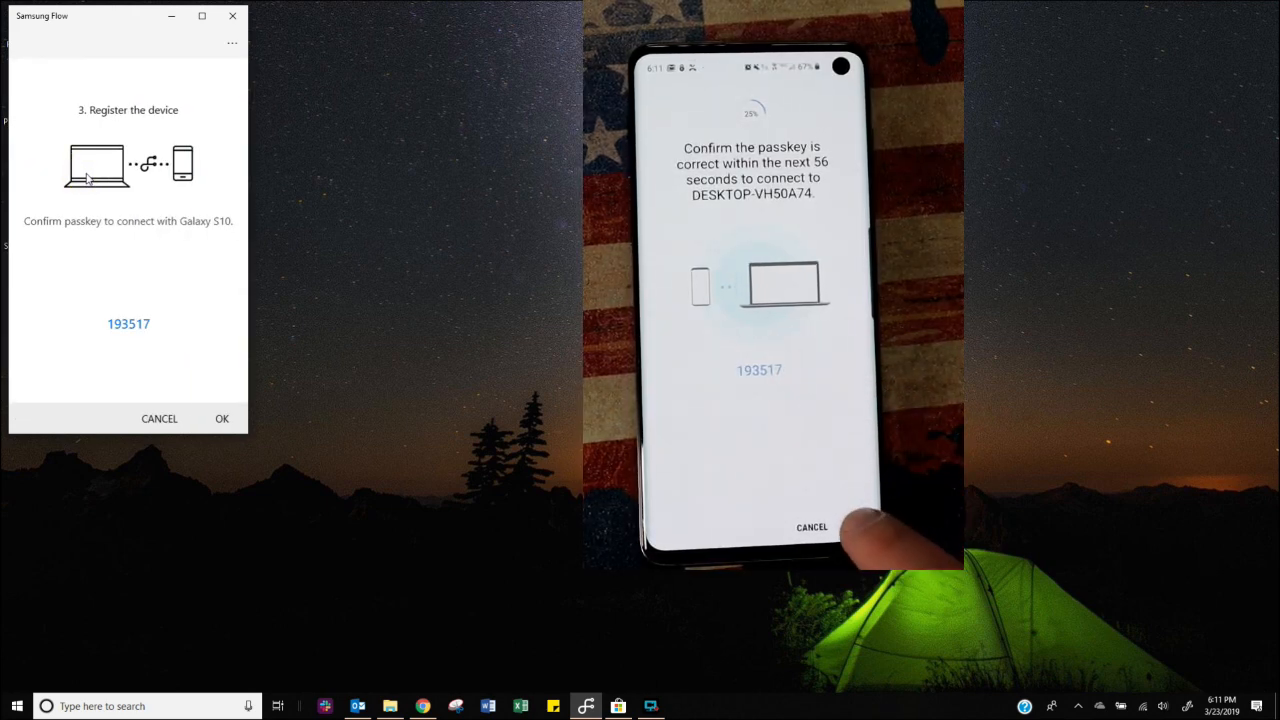
click(853, 526)
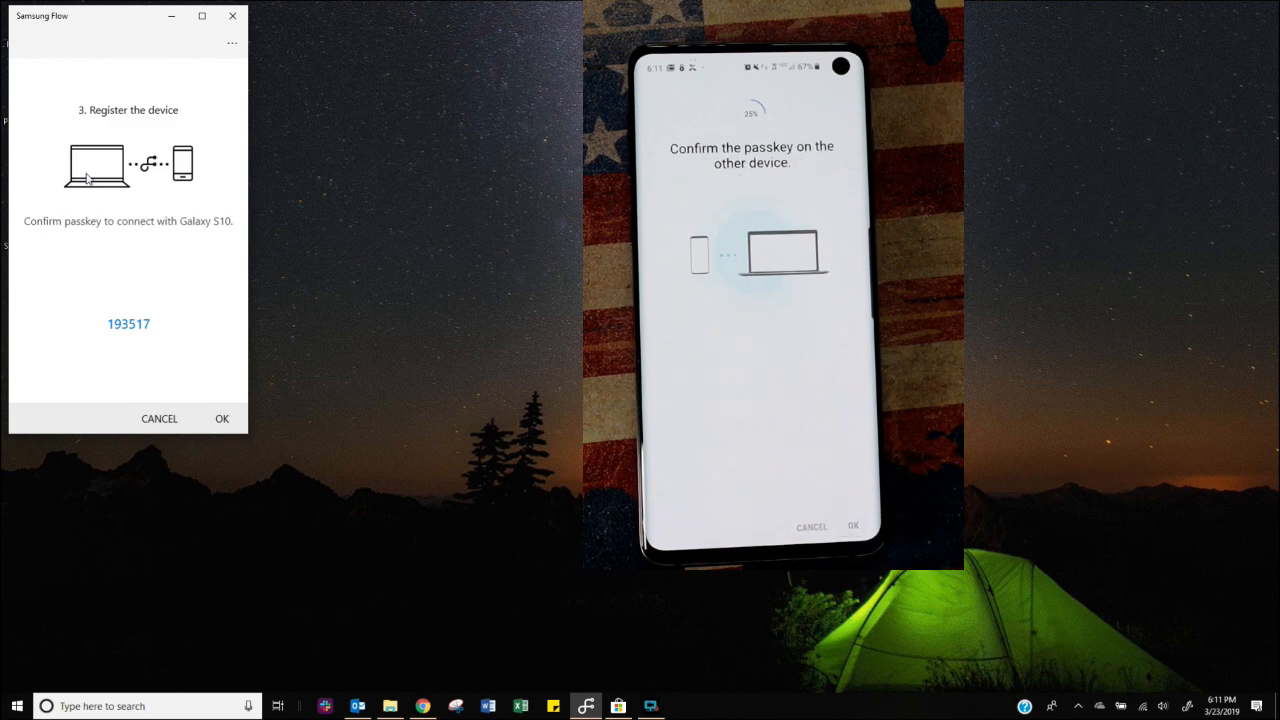
click(221, 418)
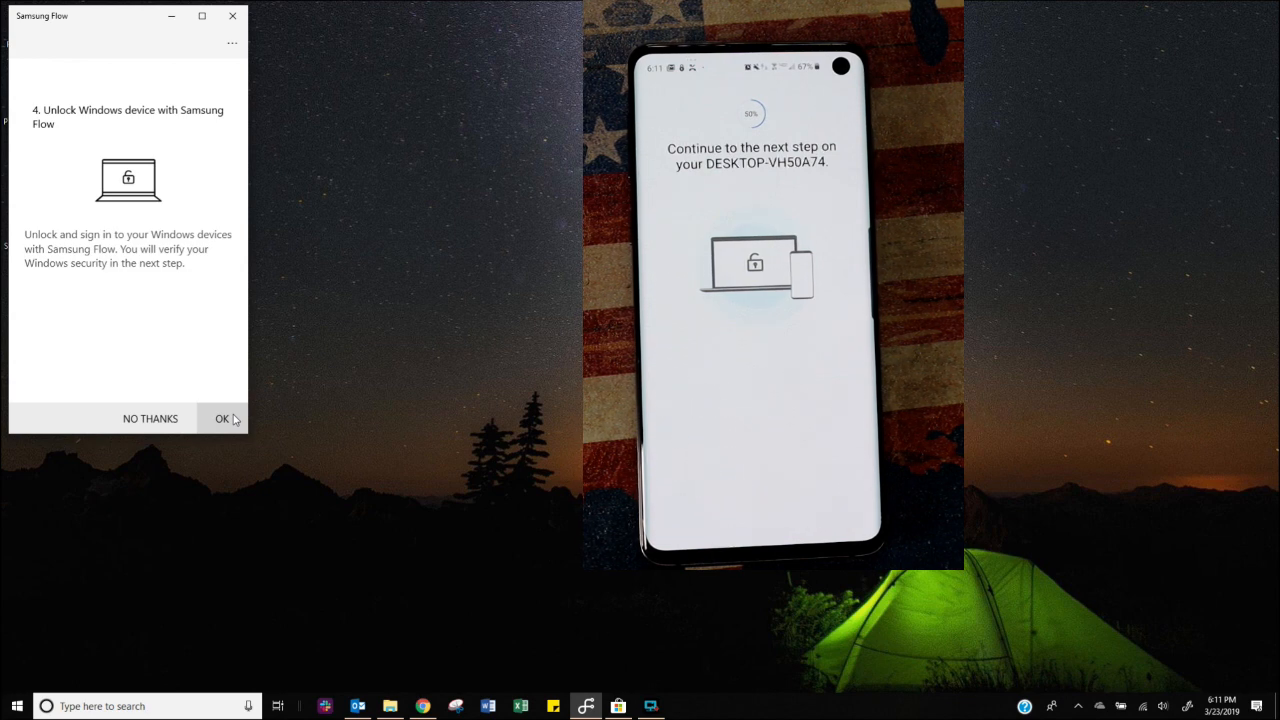
click(222, 418)
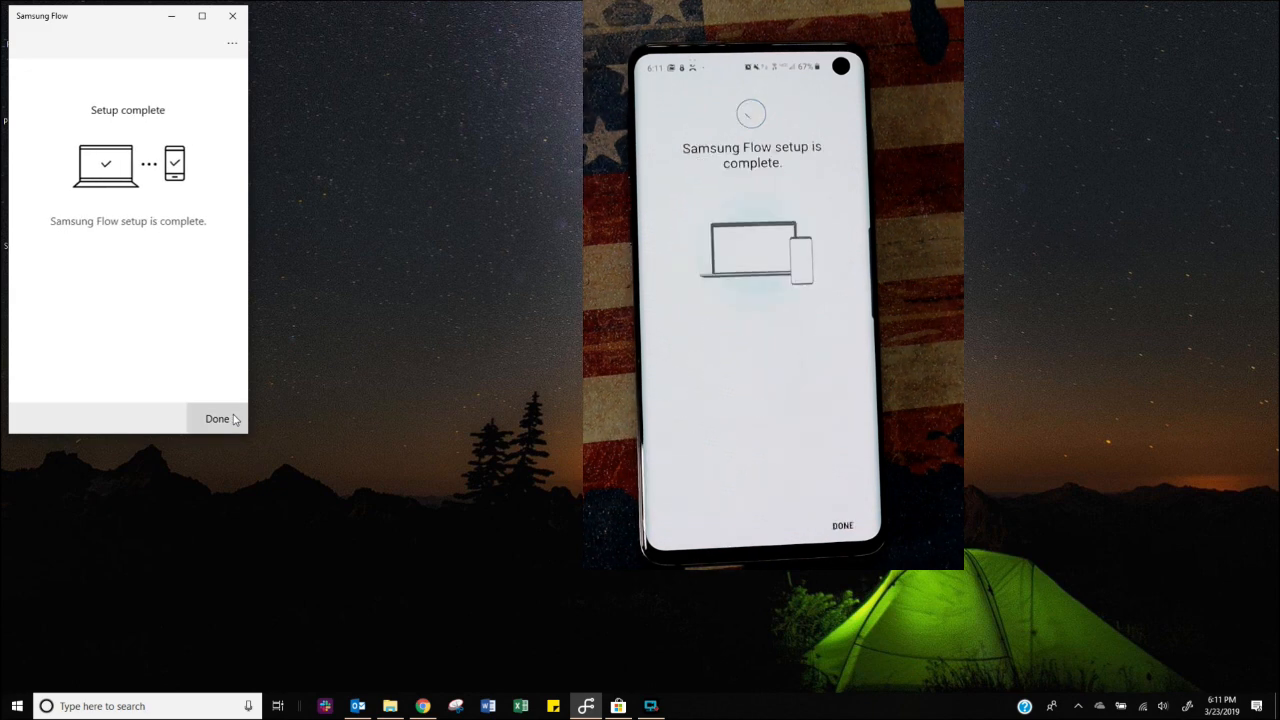
click(217, 419)
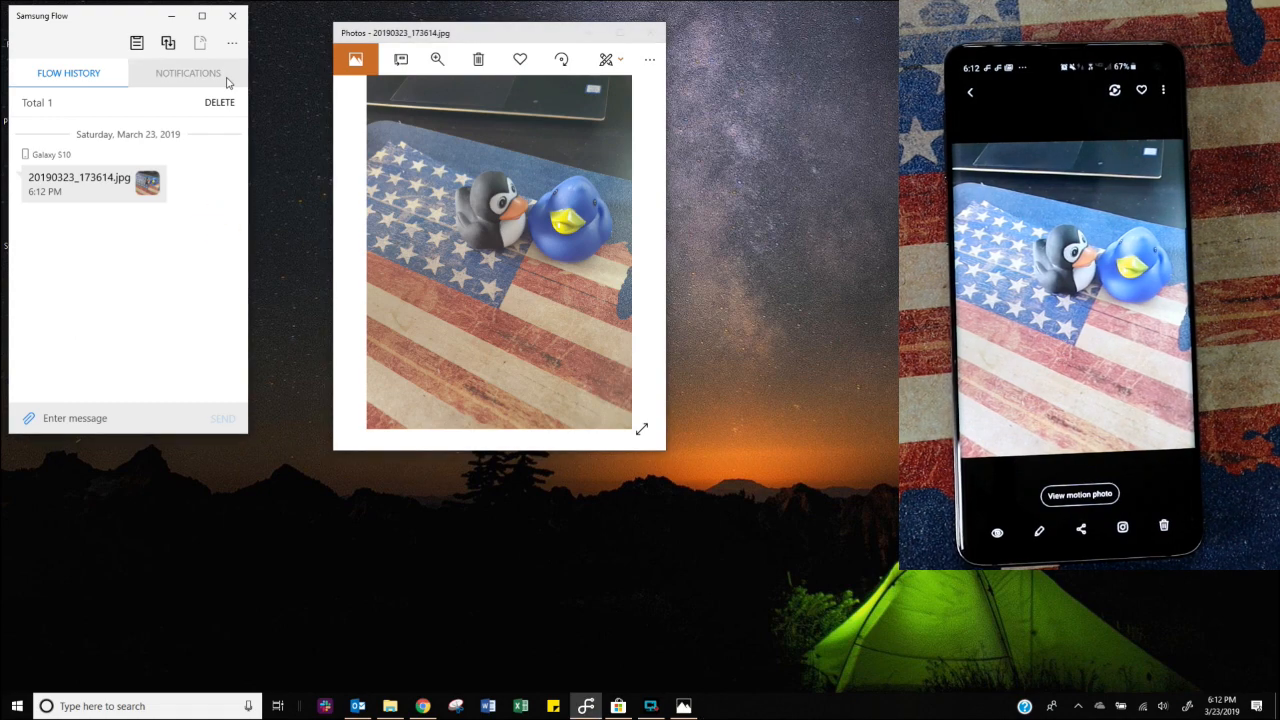
Step: Set the received-files save location to the Downloads > from phone folder
click(231, 43)
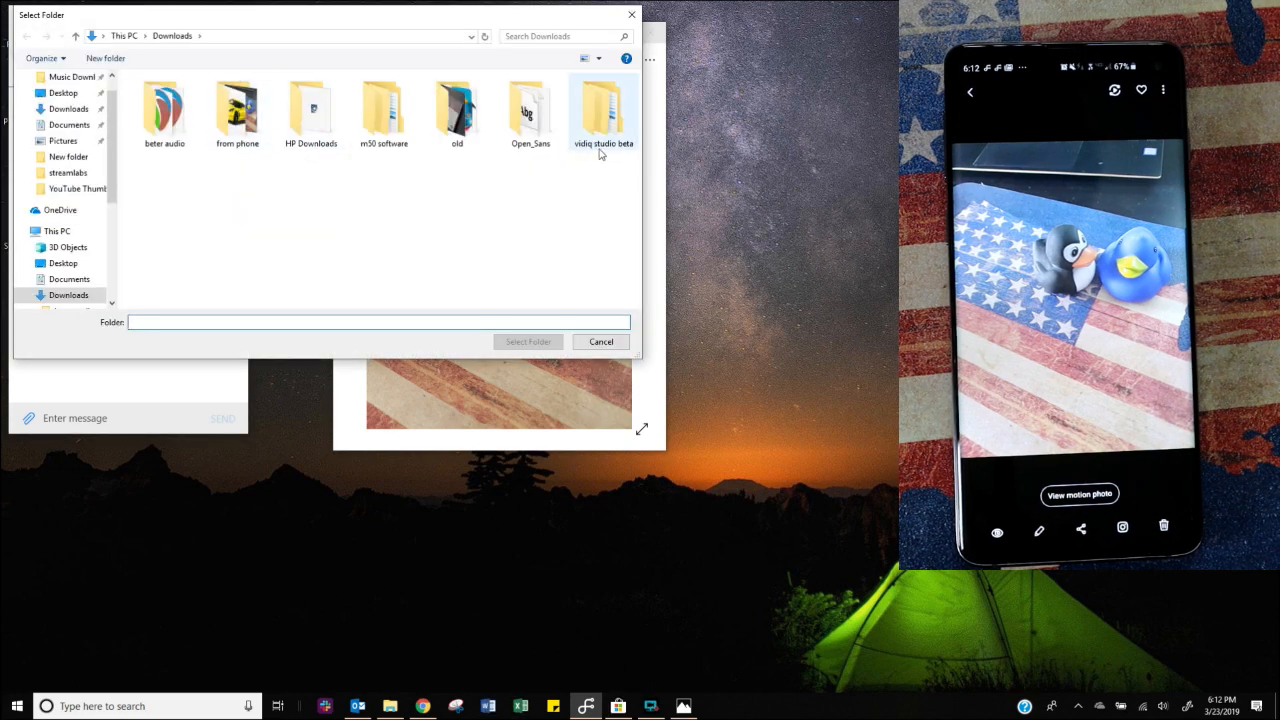
double_click(237, 110)
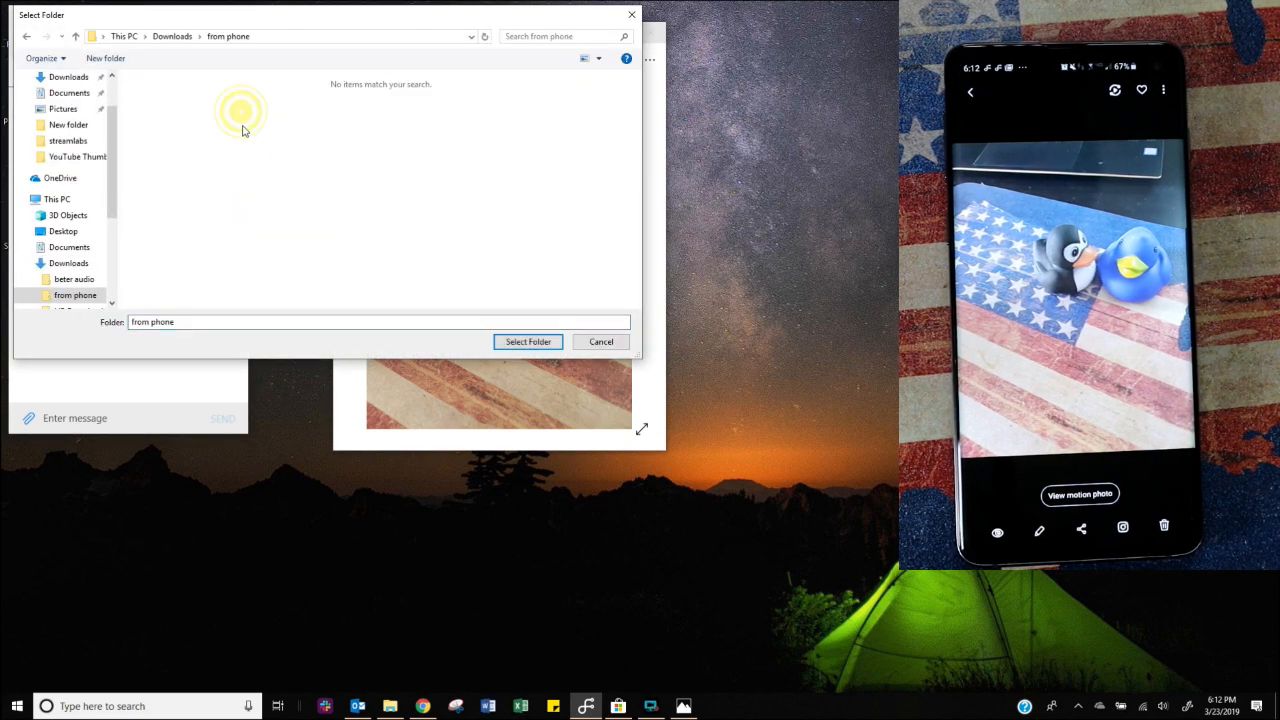
click(528, 341)
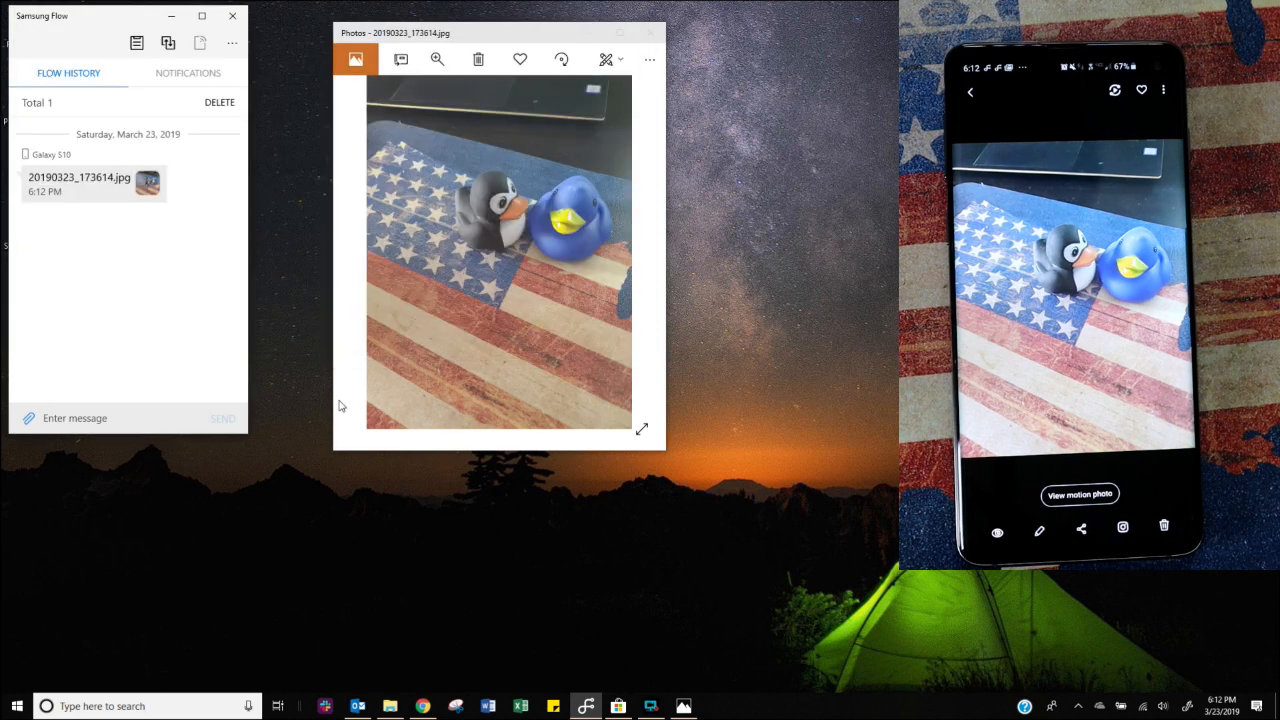
mouse_move(205, 345)
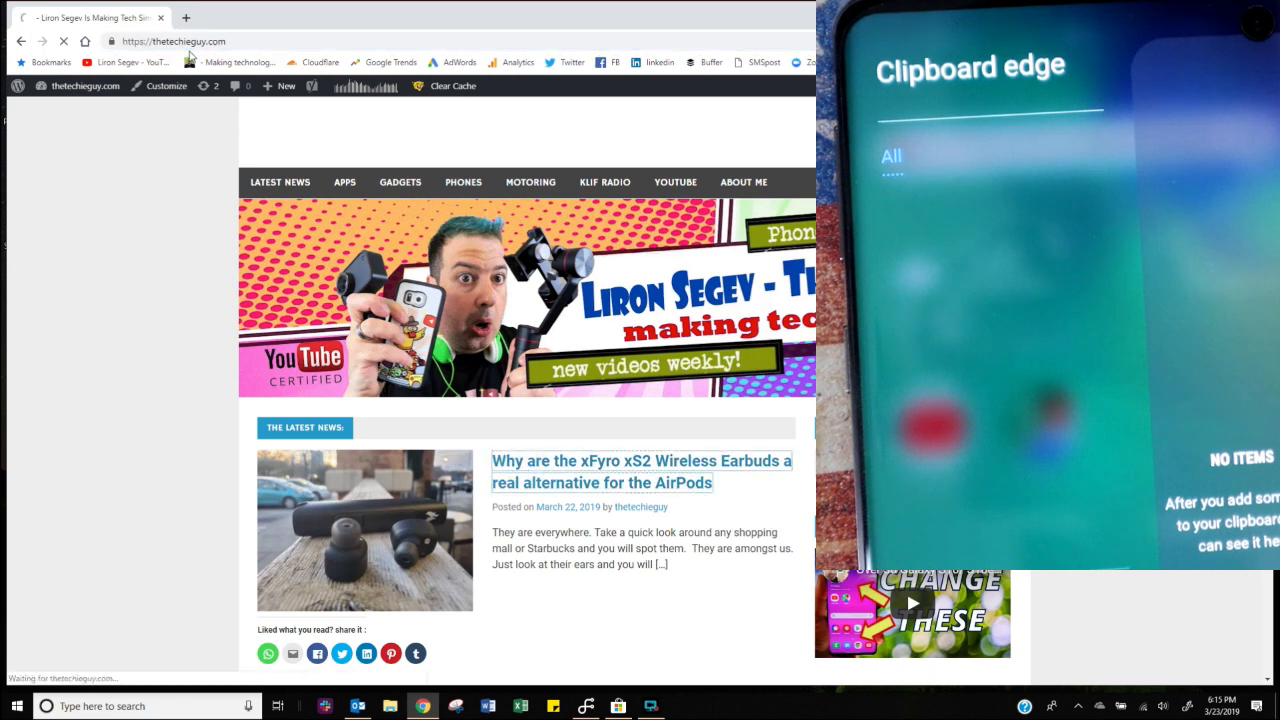
Step: Right-click on the thetechieguy.com homepage in Chrome
right_click(170, 41)
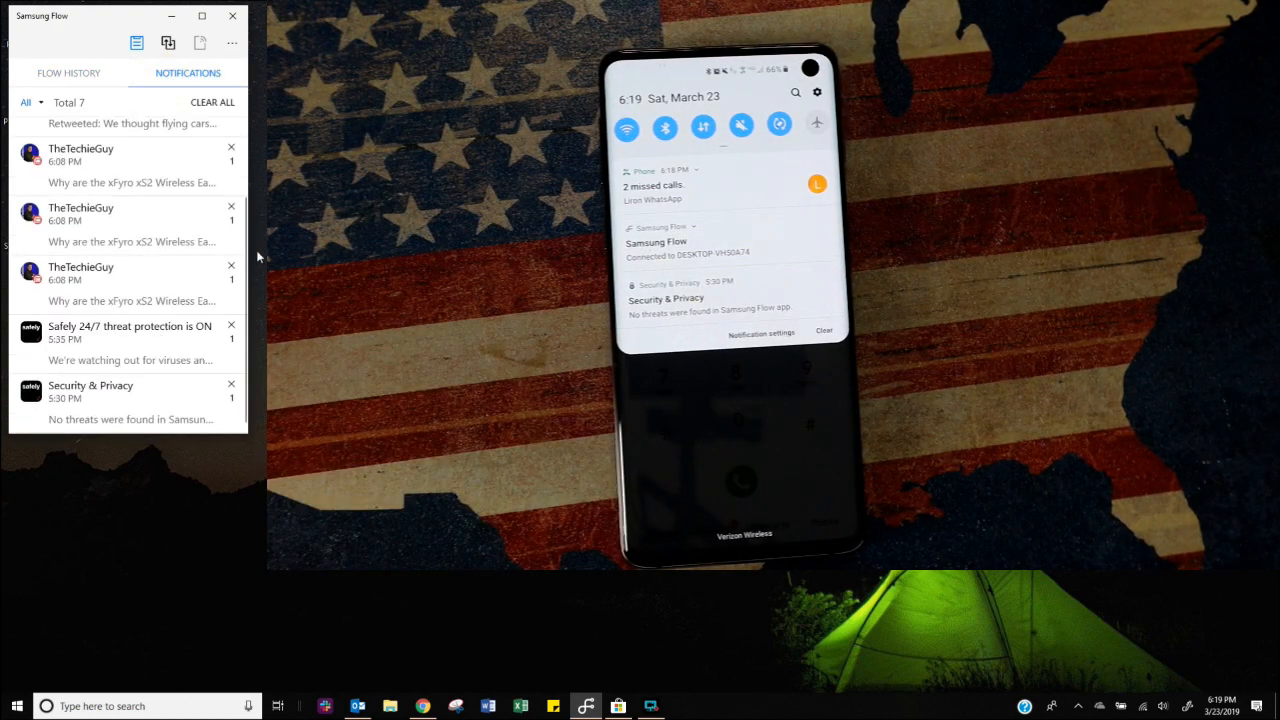
Step: Dismiss the duplicate TheTechieGuy, threat protection and Security & Privacy notifications
click(231, 206)
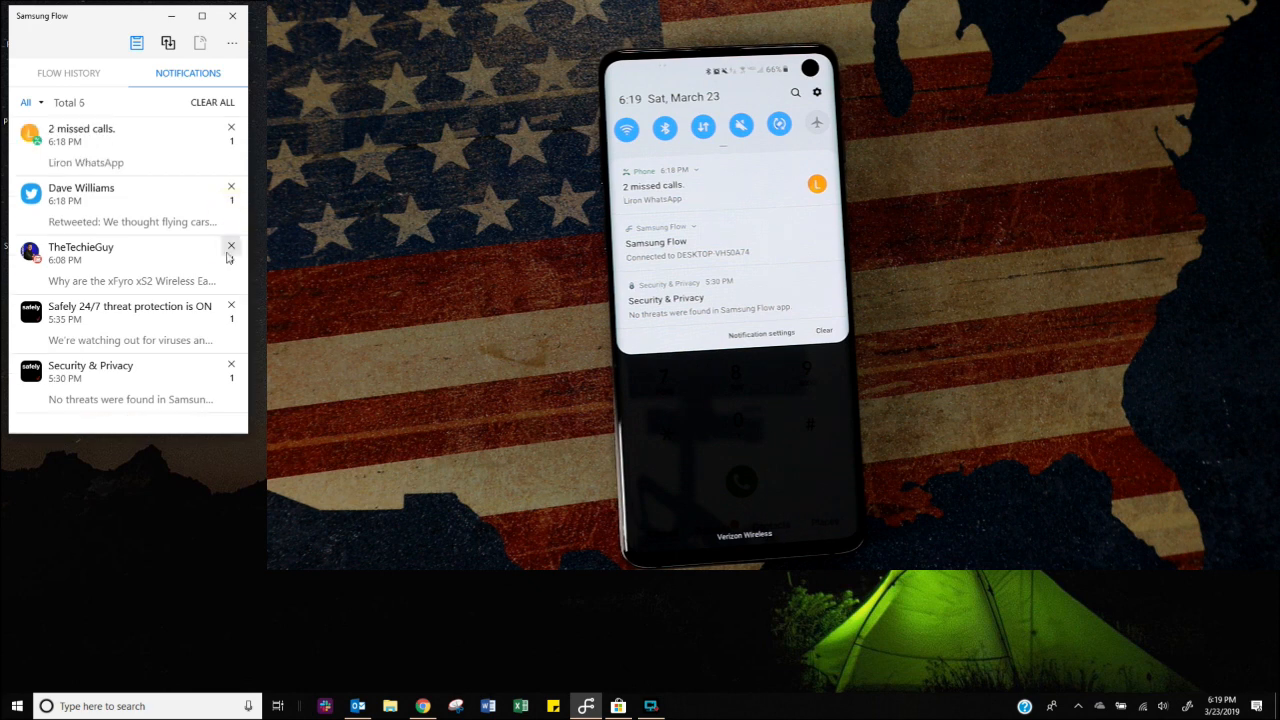
click(231, 306)
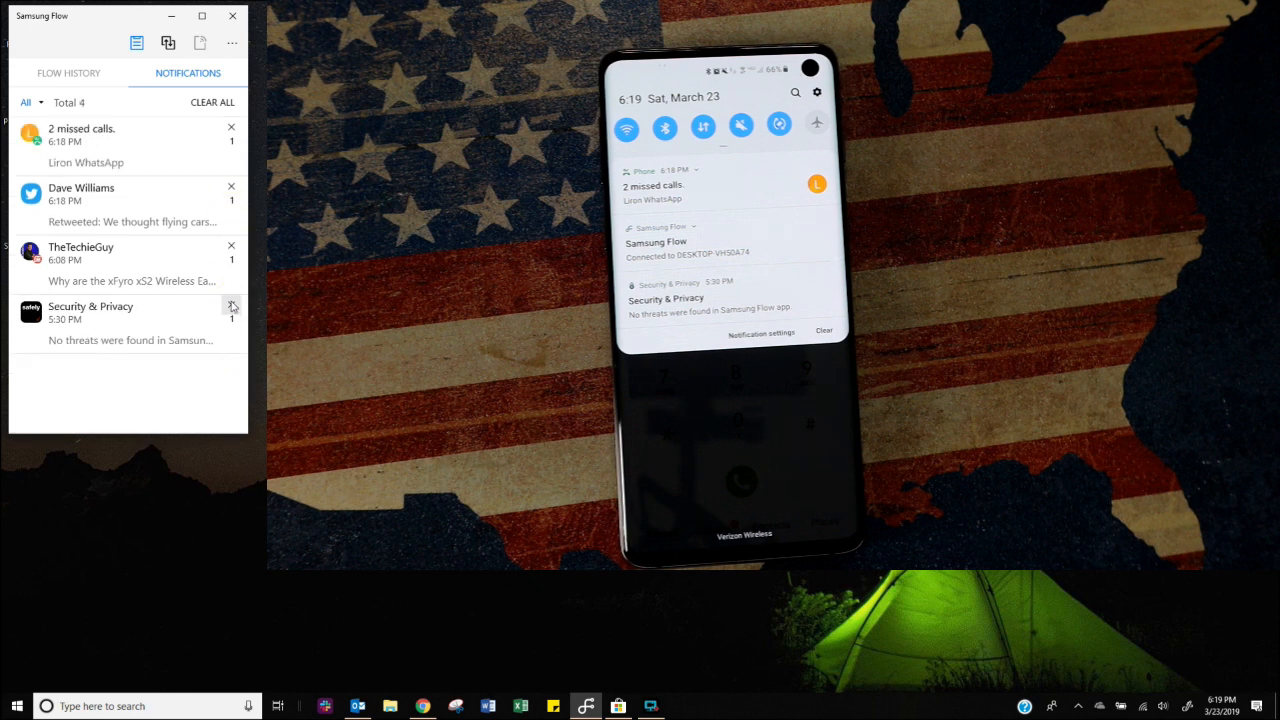
click(231, 306)
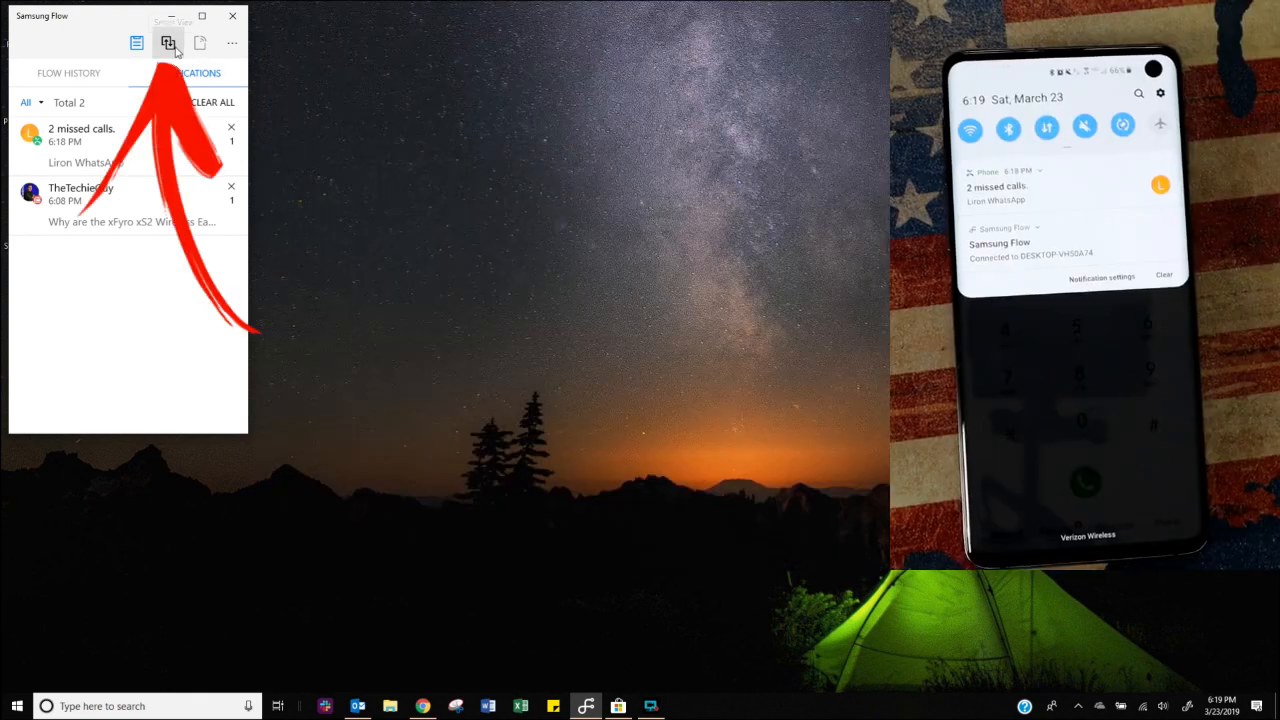
mouse_move(168, 42)
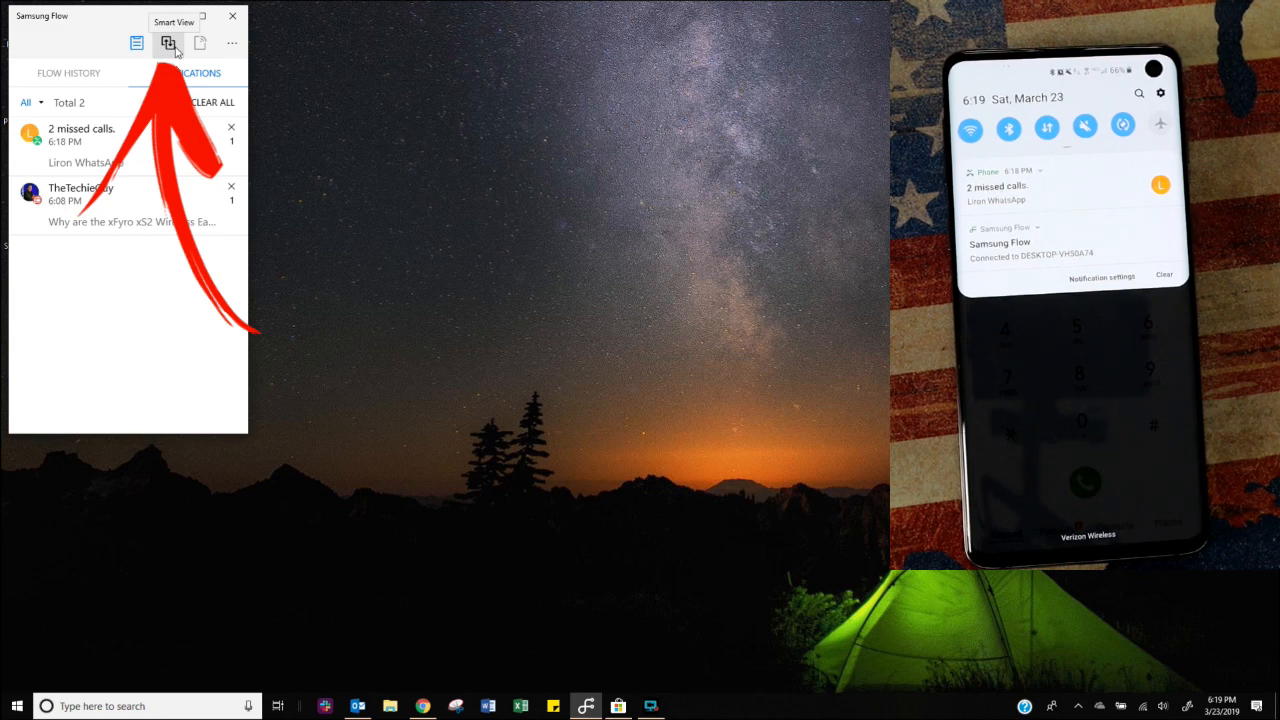
Step: Launch Smart View from the Samsung Flow toolbar to mirror the Galaxy S10
click(168, 42)
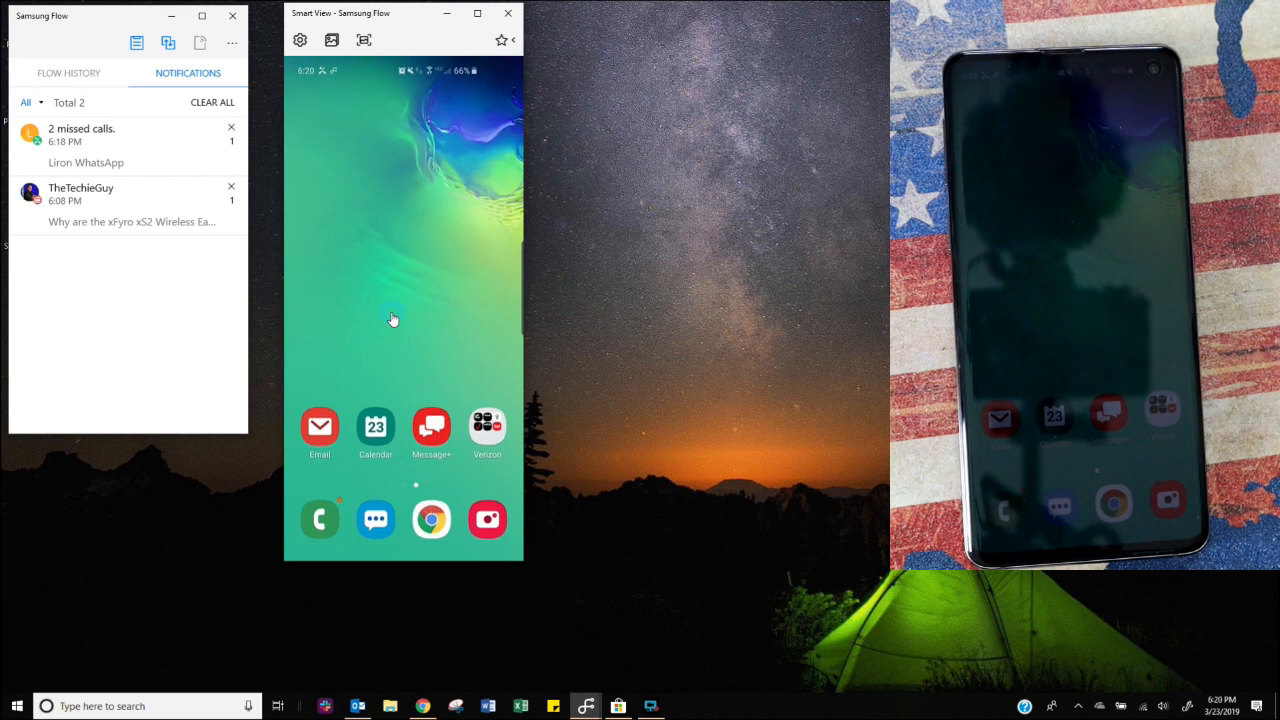
mouse_move(417, 521)
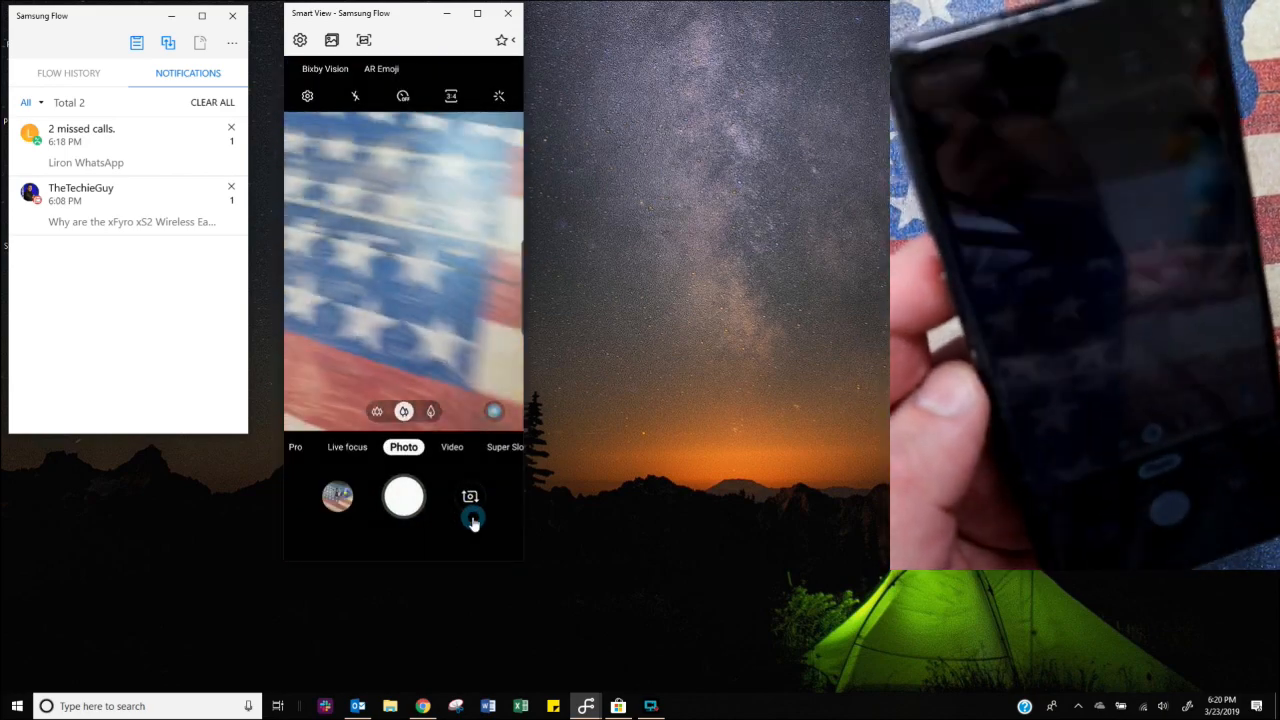
Step: Switch lens, photograph the flag, record a 2x-zoomed video, then return home
click(404, 497)
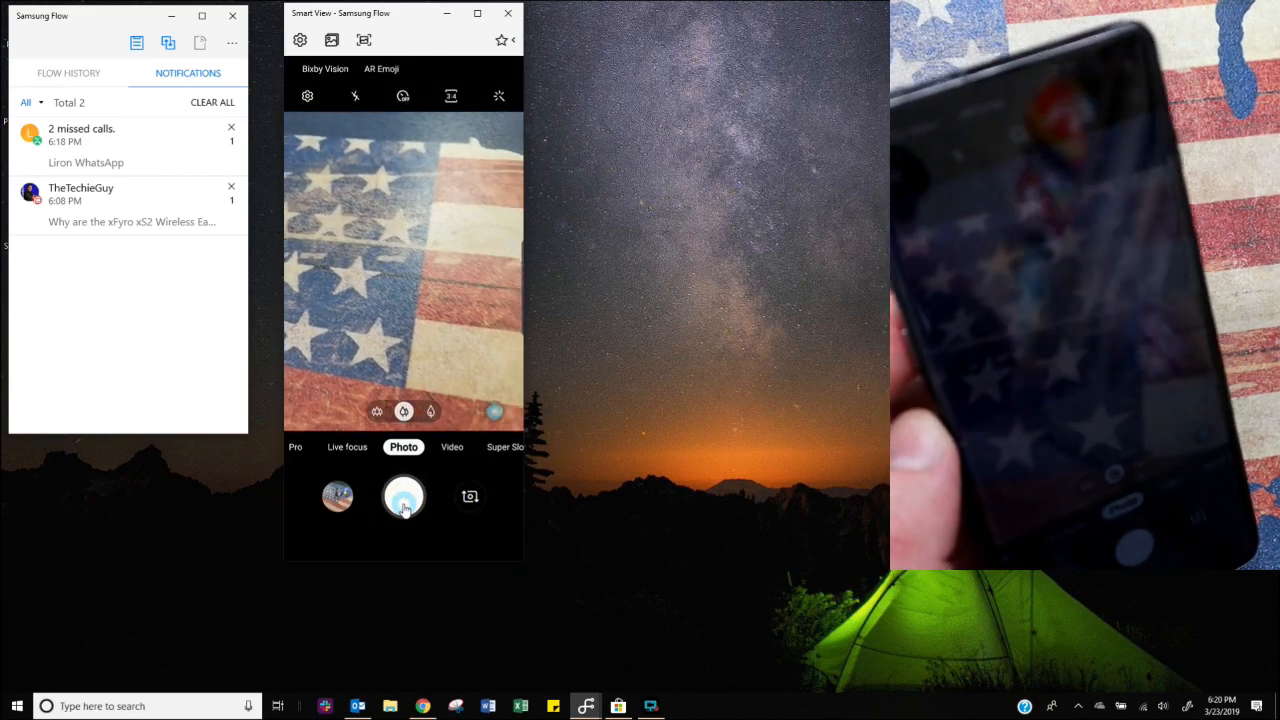
click(451, 447)
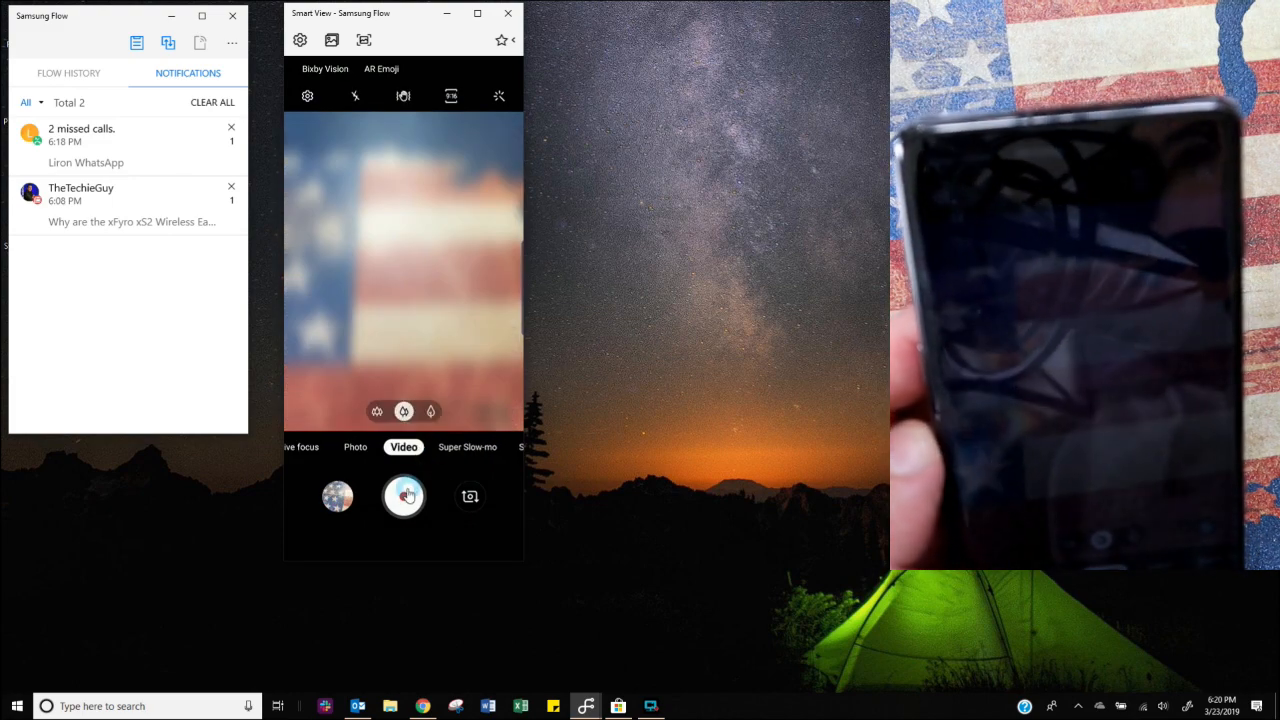
click(403, 496)
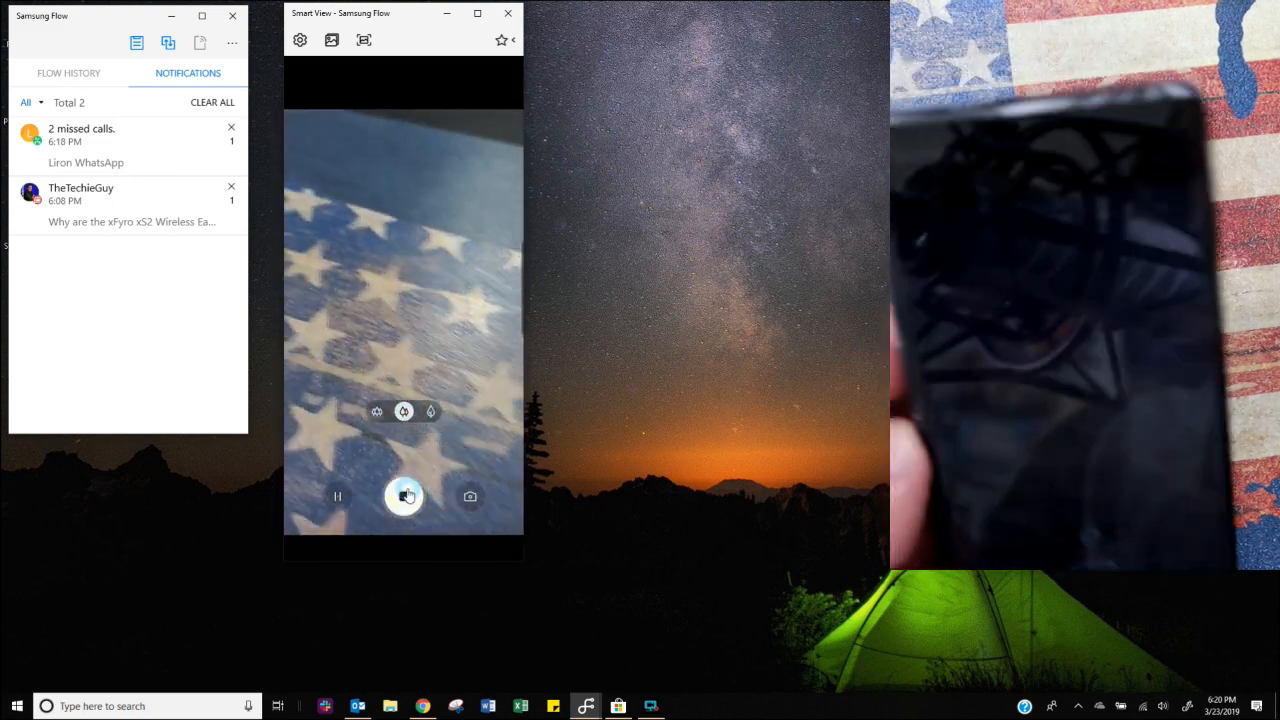
click(403, 496)
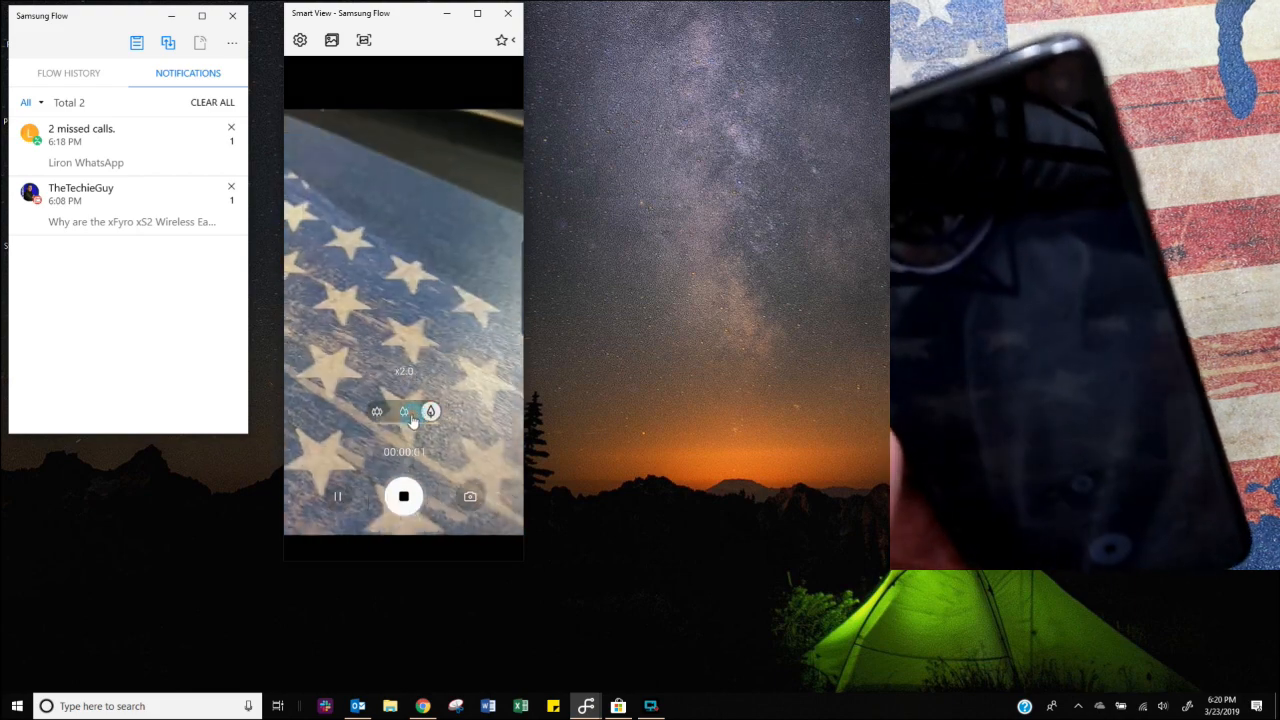
click(377, 411)
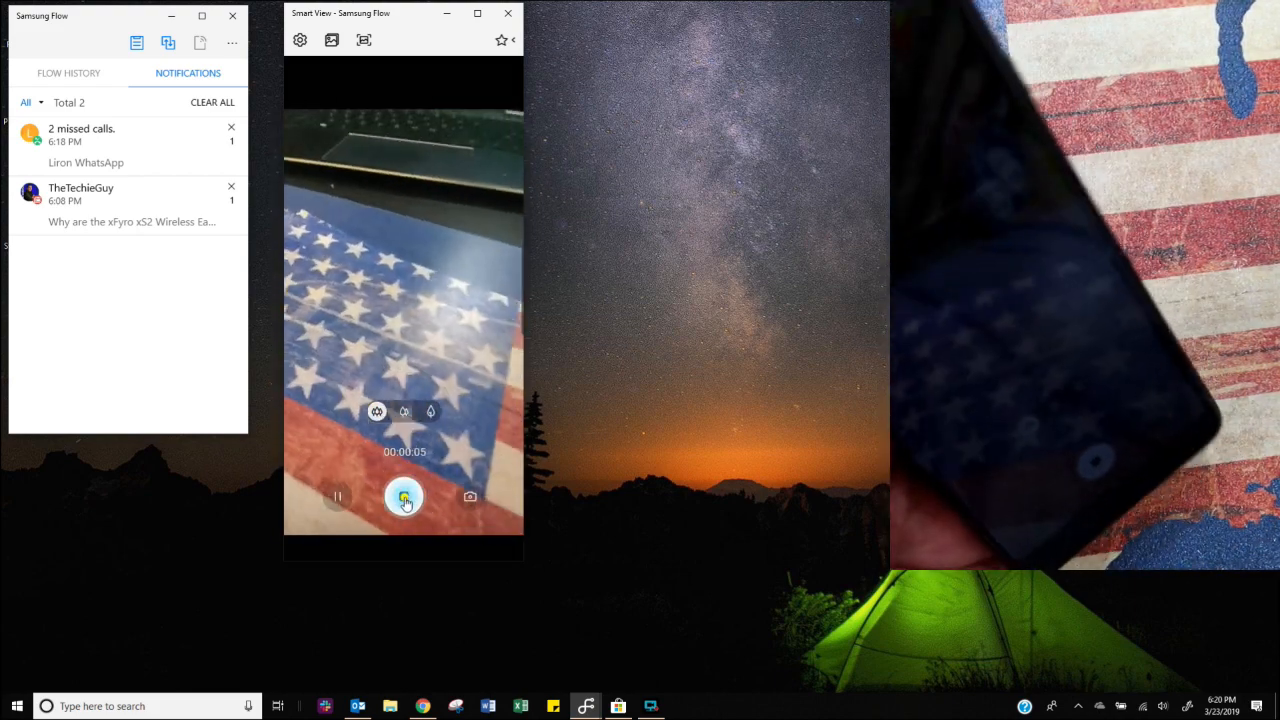
click(404, 497)
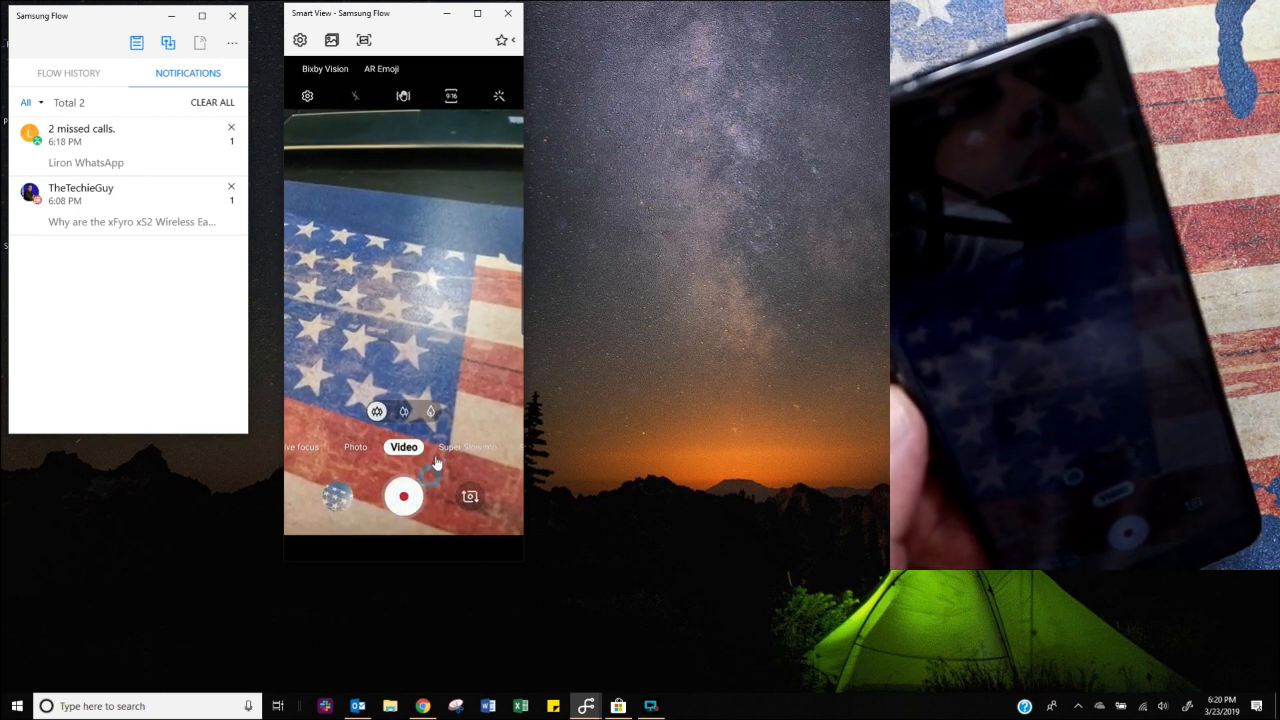
click(331, 40)
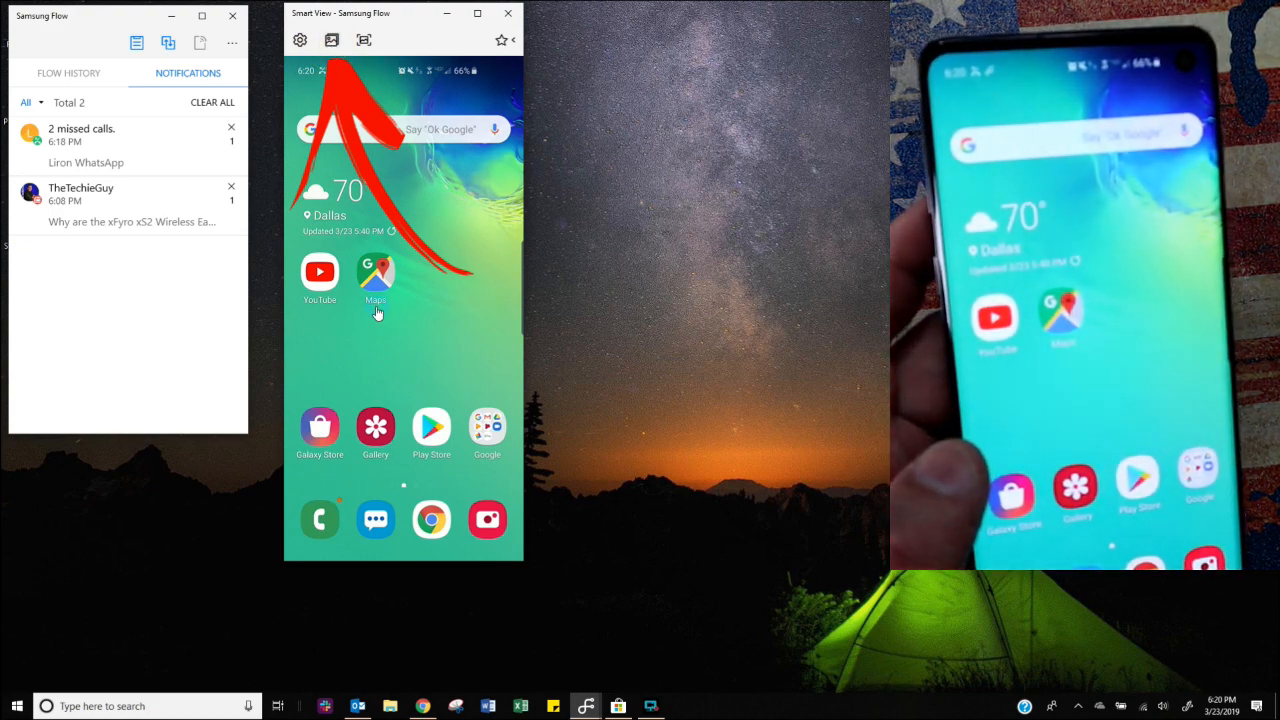
Step: Turn off the phone's own display and bring up the Add to Favorites list
click(331, 40)
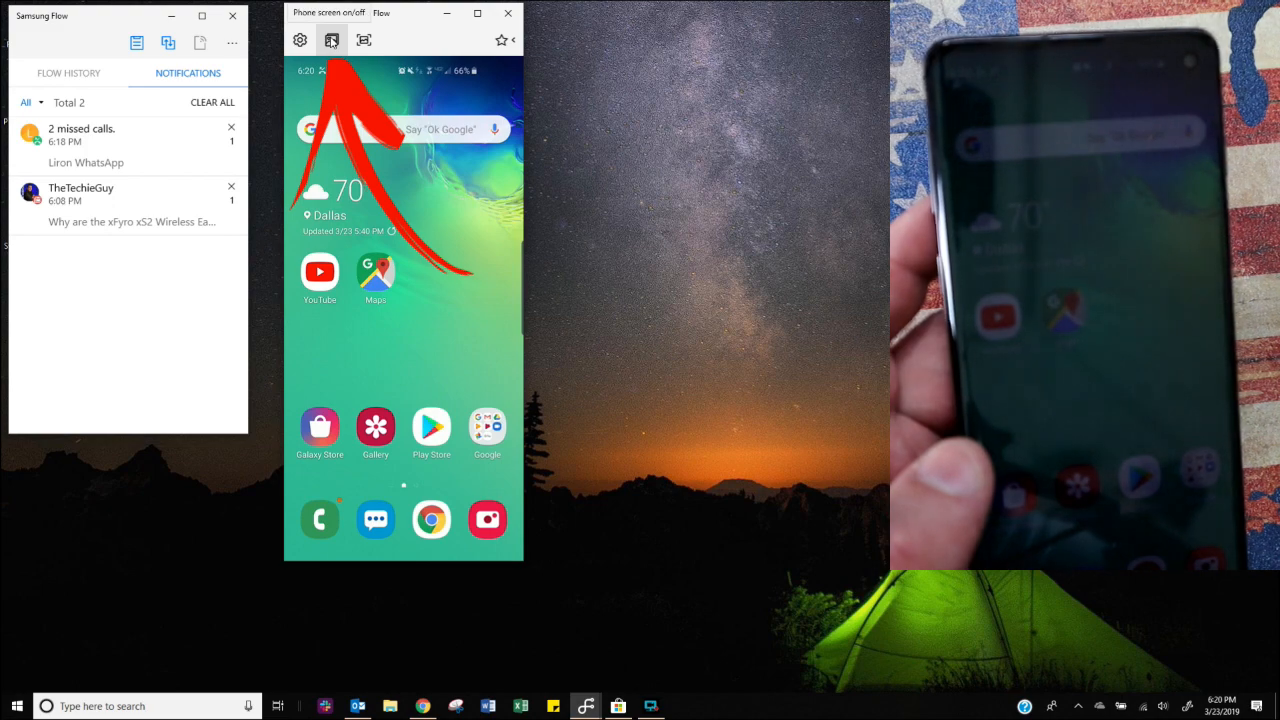
click(331, 40)
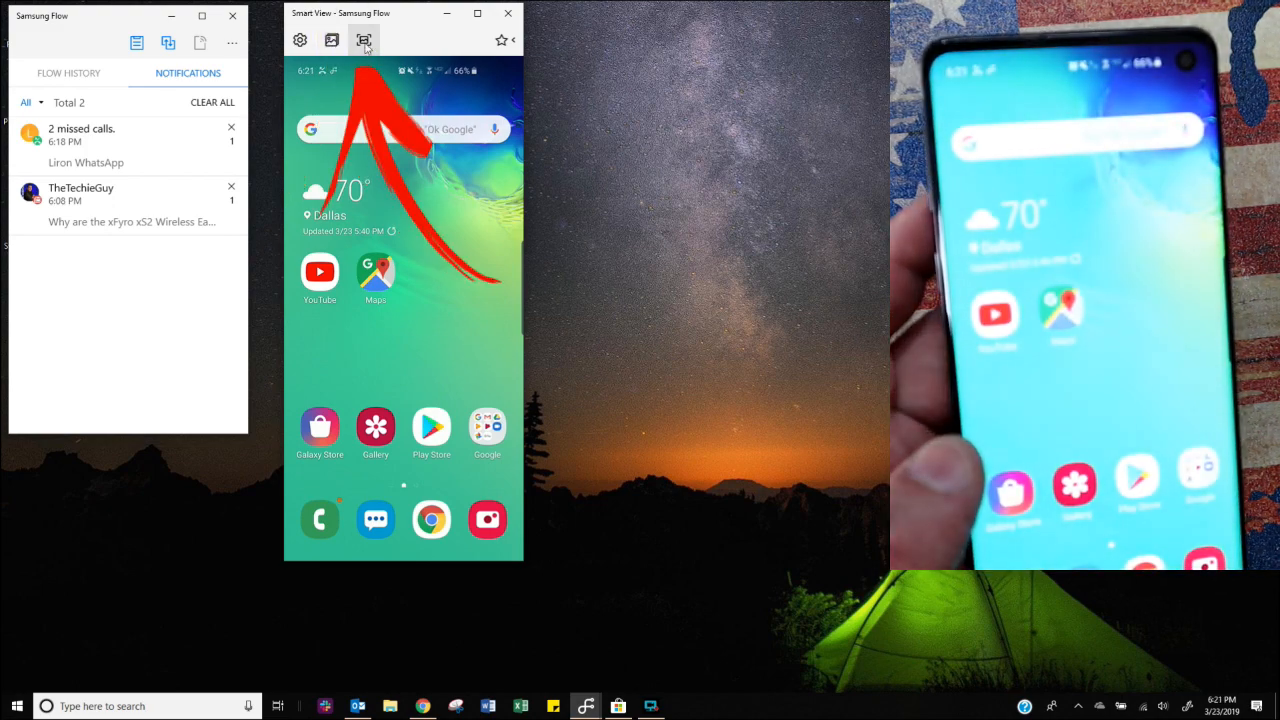
click(363, 40)
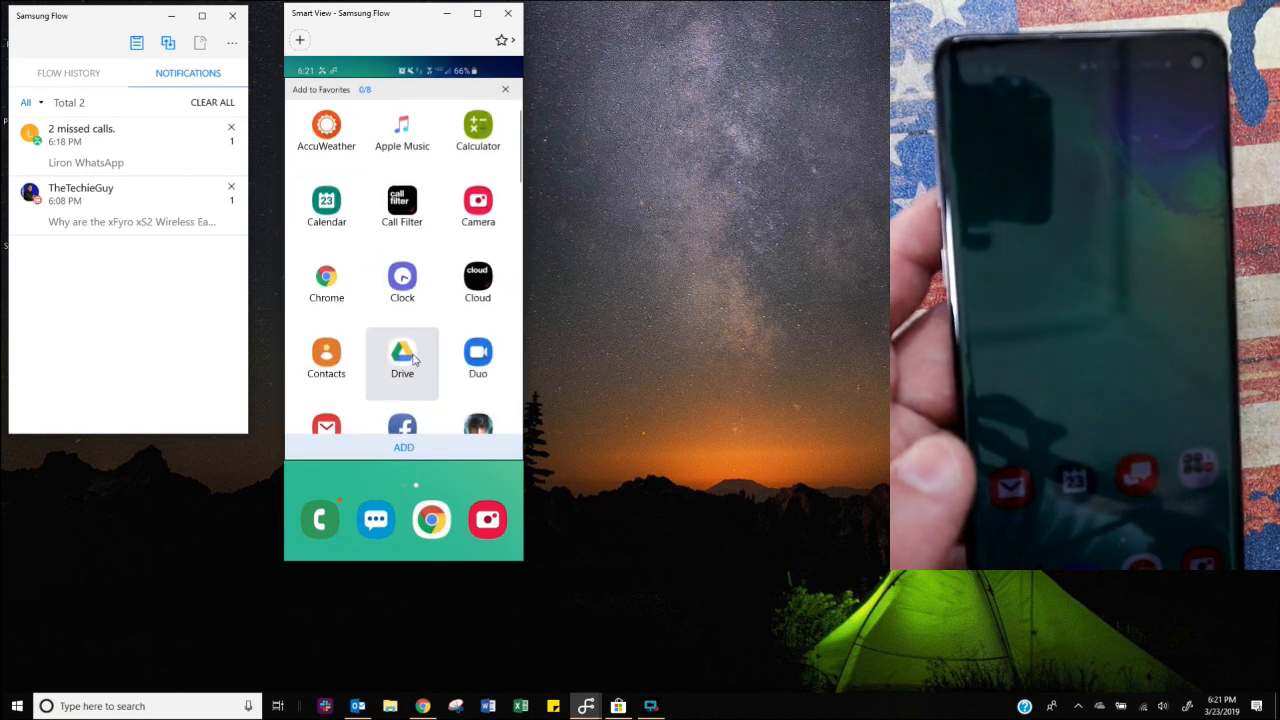
Step: Add Chrome to the favourites bar and open it from its shortcut
click(401, 355)
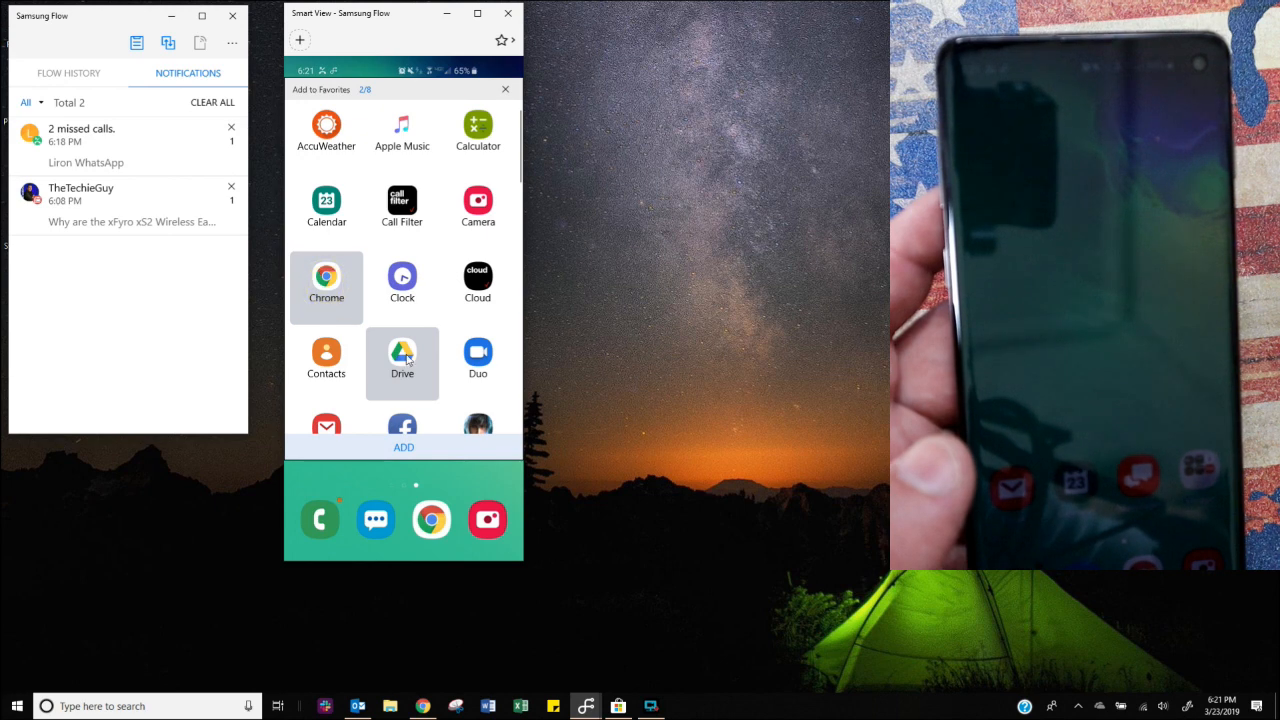
click(402, 360)
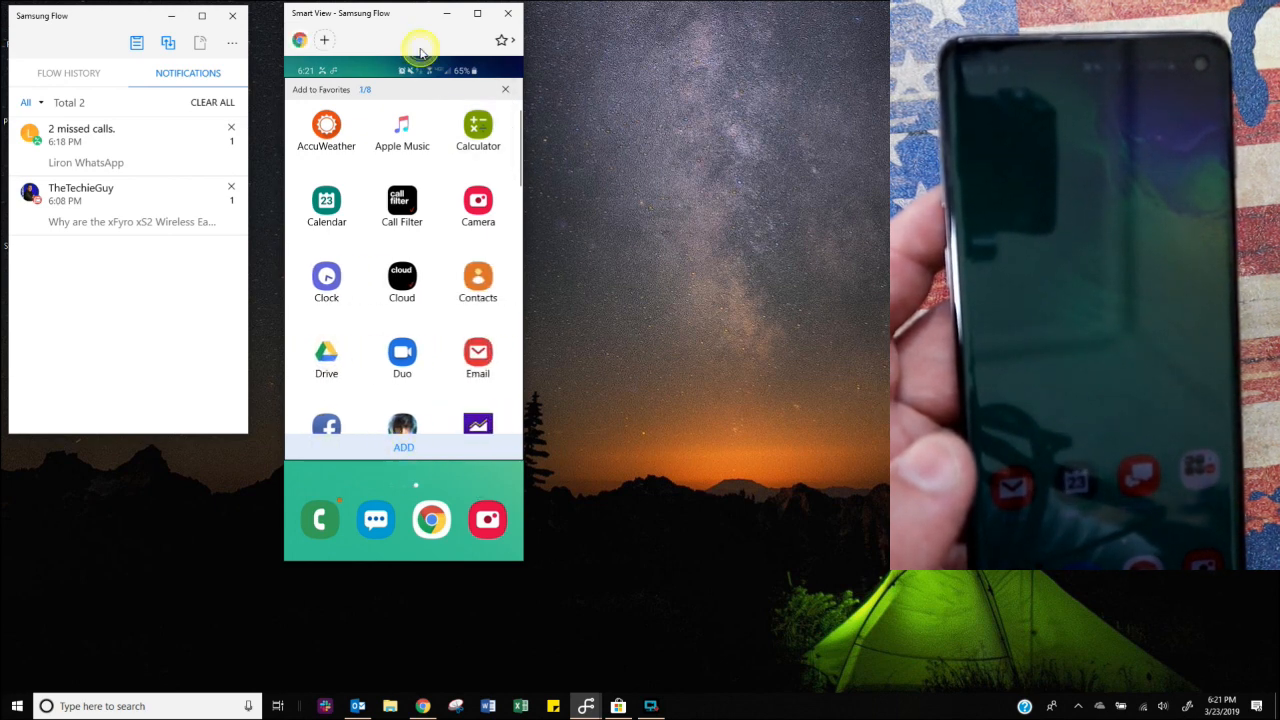
click(505, 89)
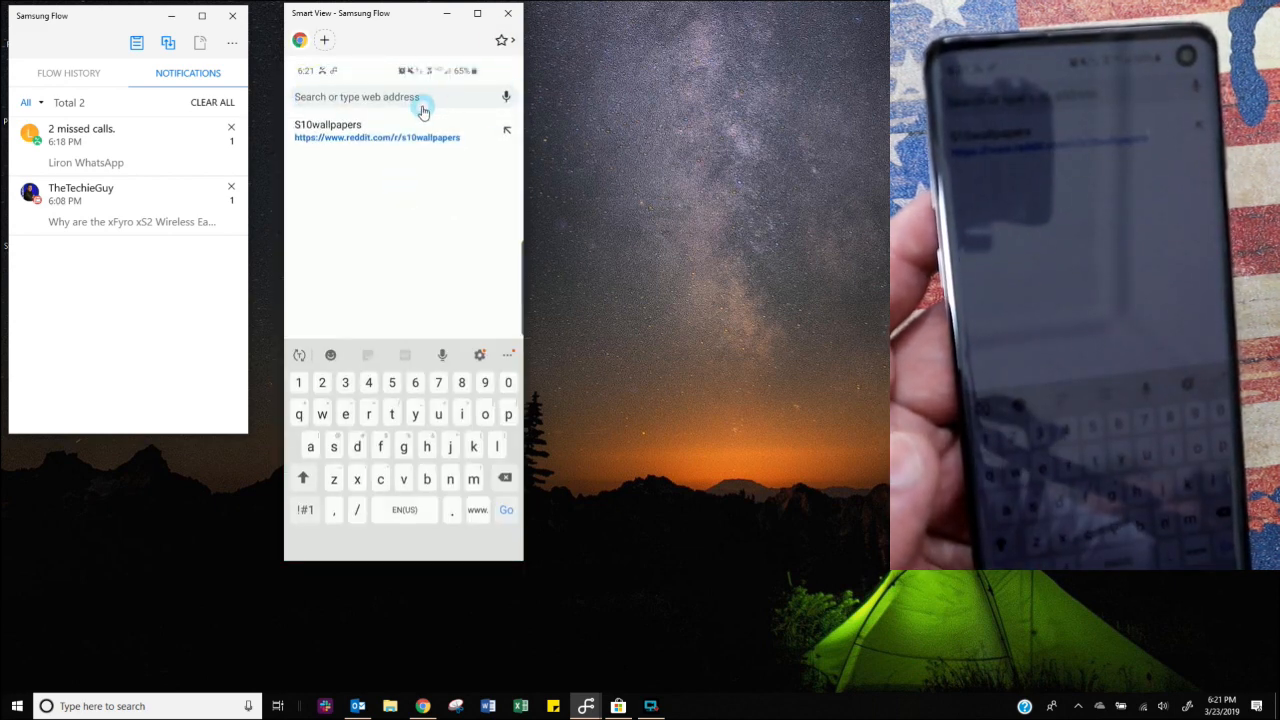
text(thetechieguy.com)
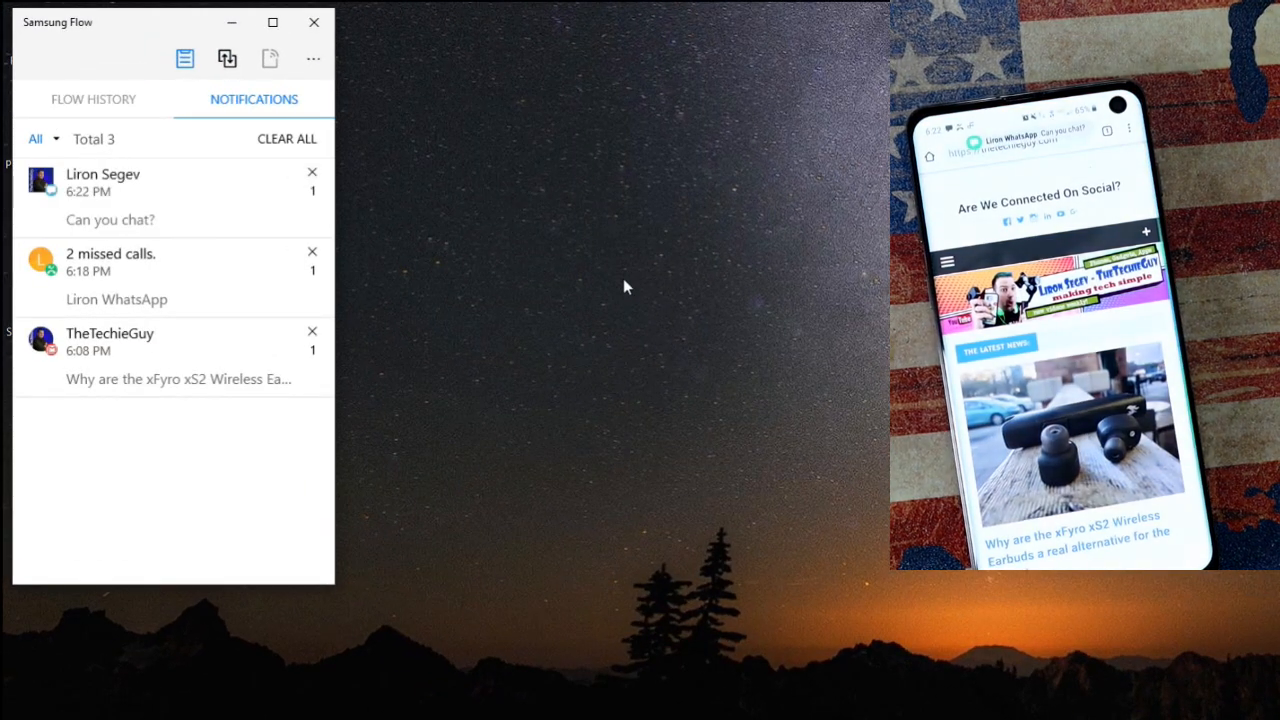
mouse_move(147, 213)
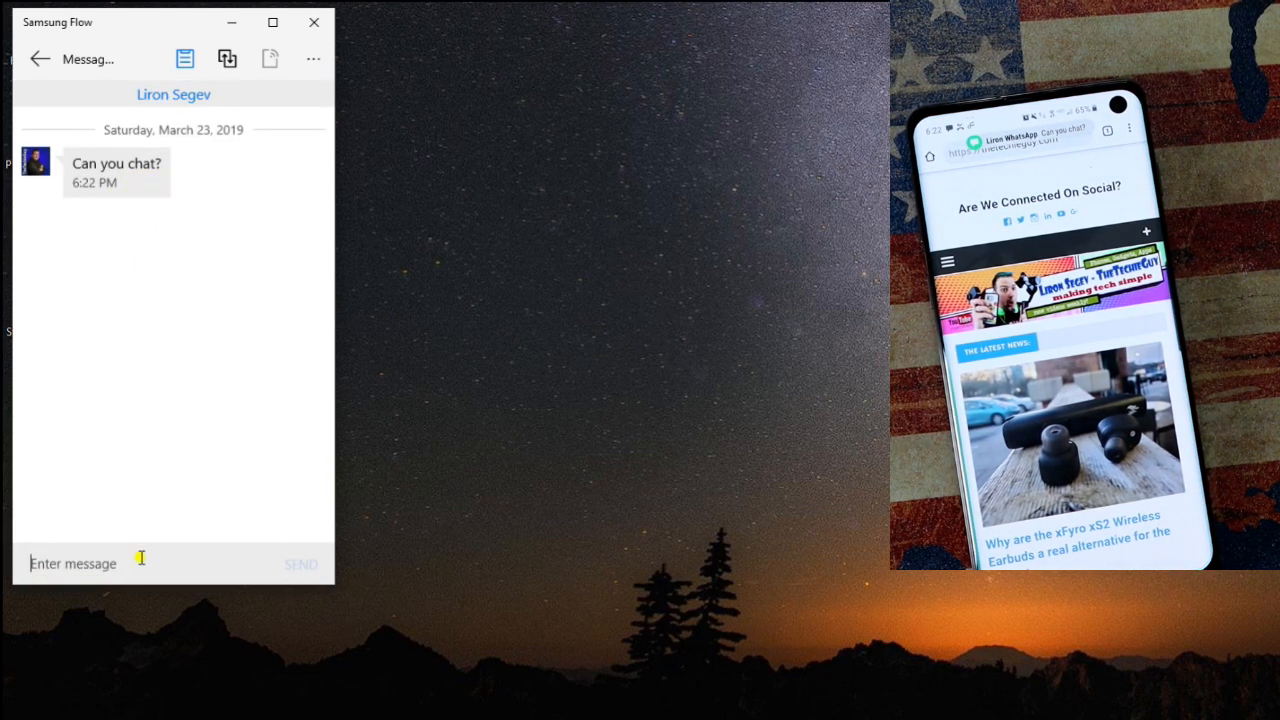
Step: Send the reply 'not right now - filming this' to Liron Segev
text(not right no)
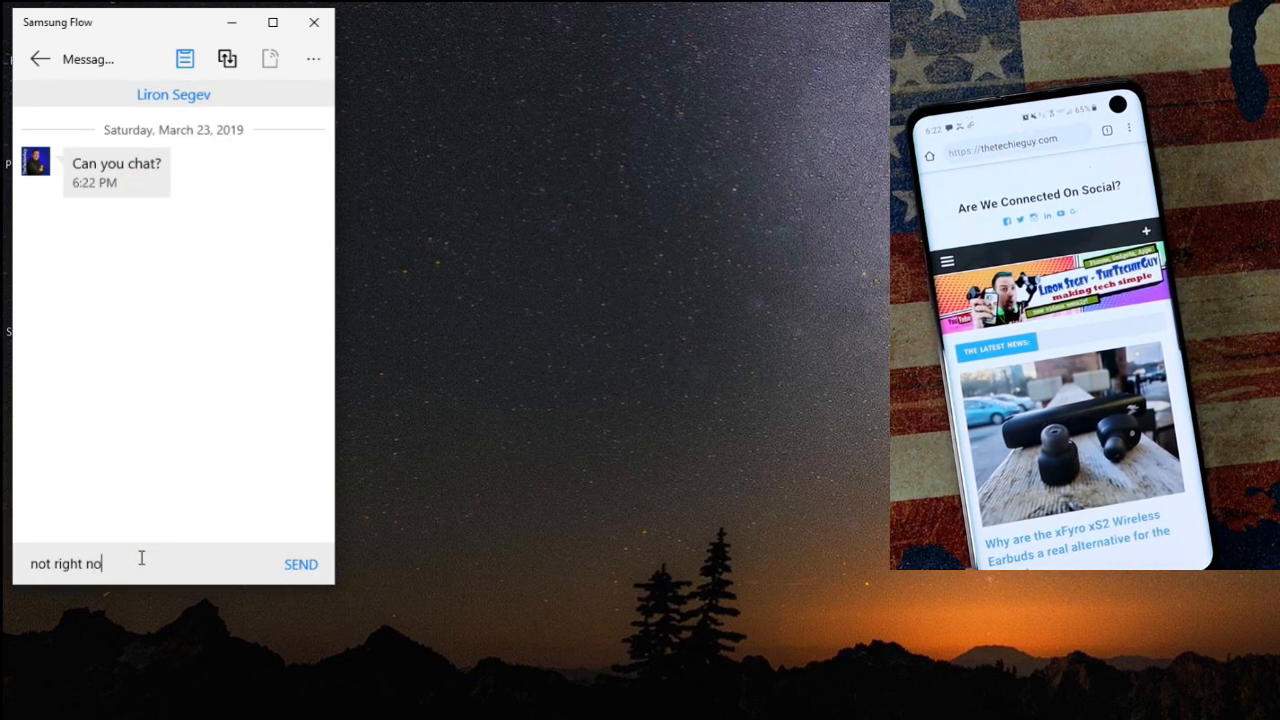
text(w - fl)
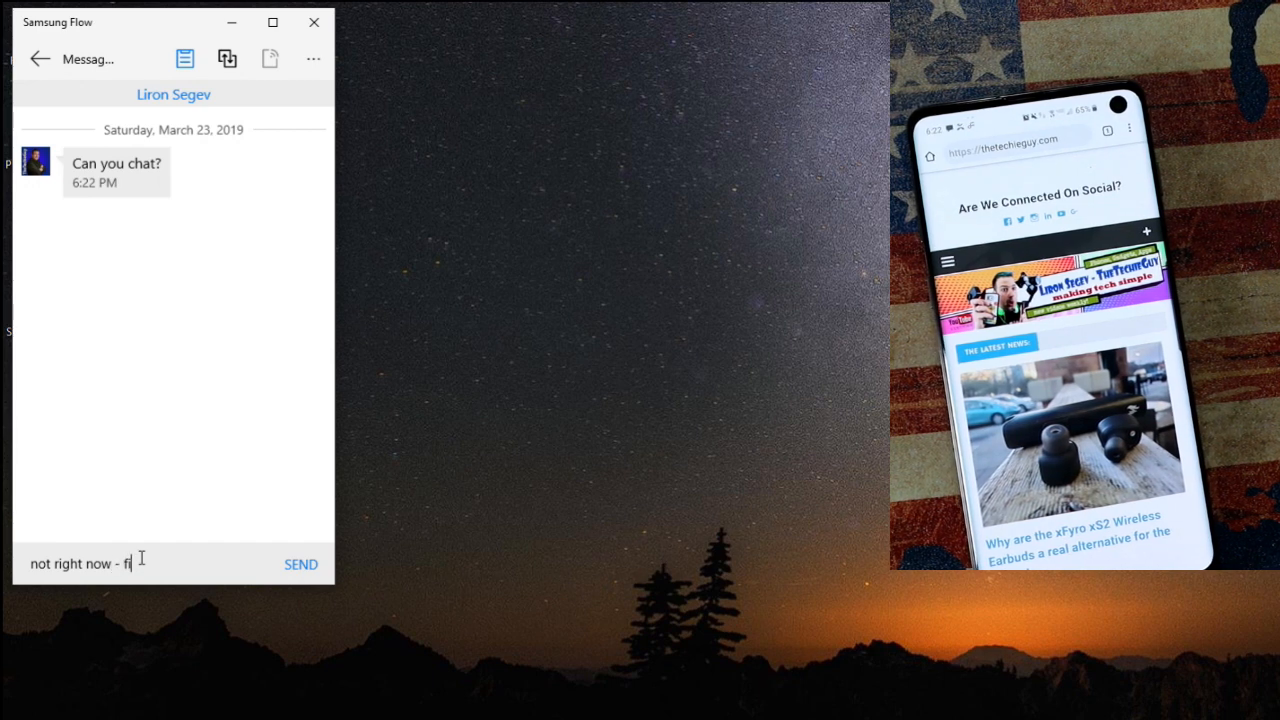
text(lming this)
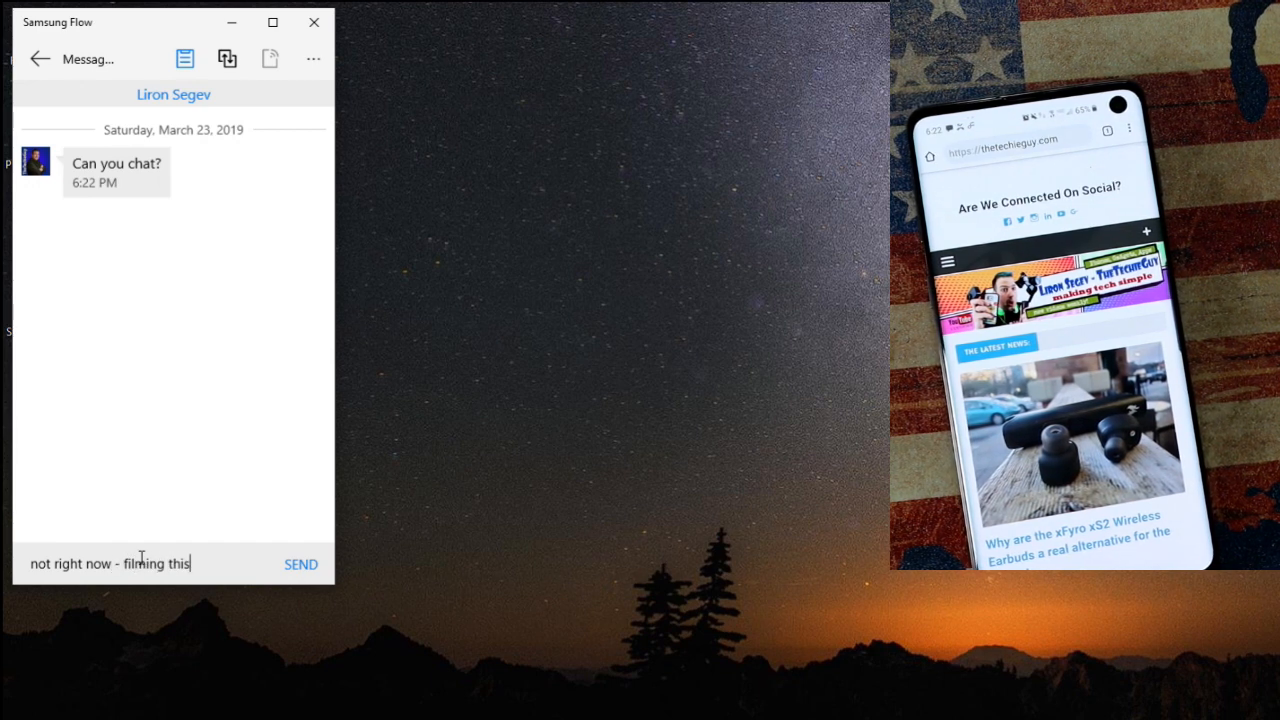
click(301, 564)
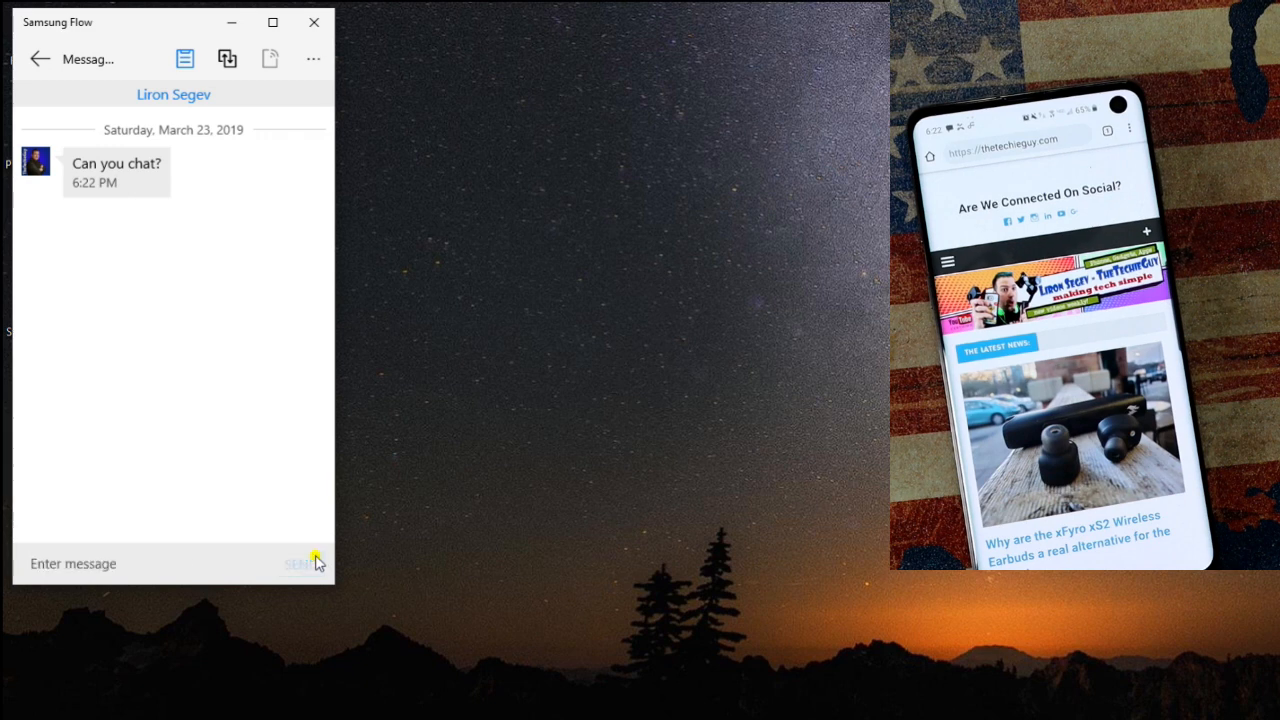
click(299, 563)
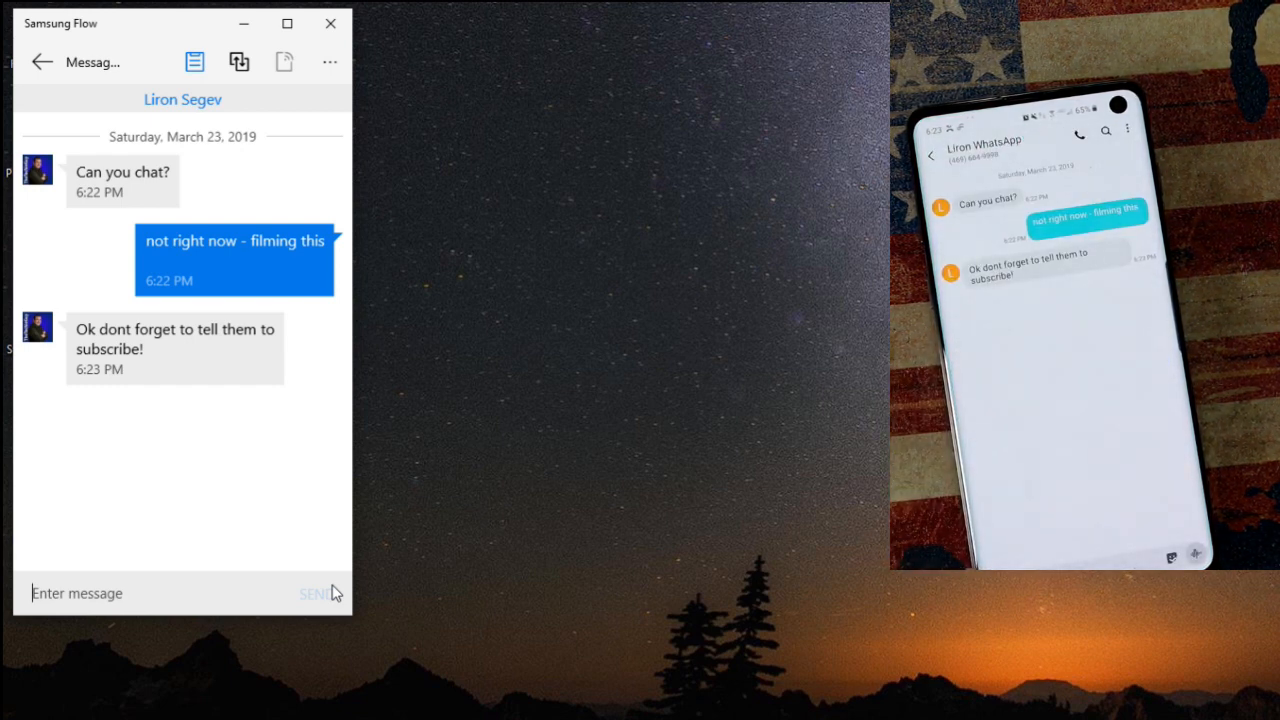
mouse_move(196, 389)
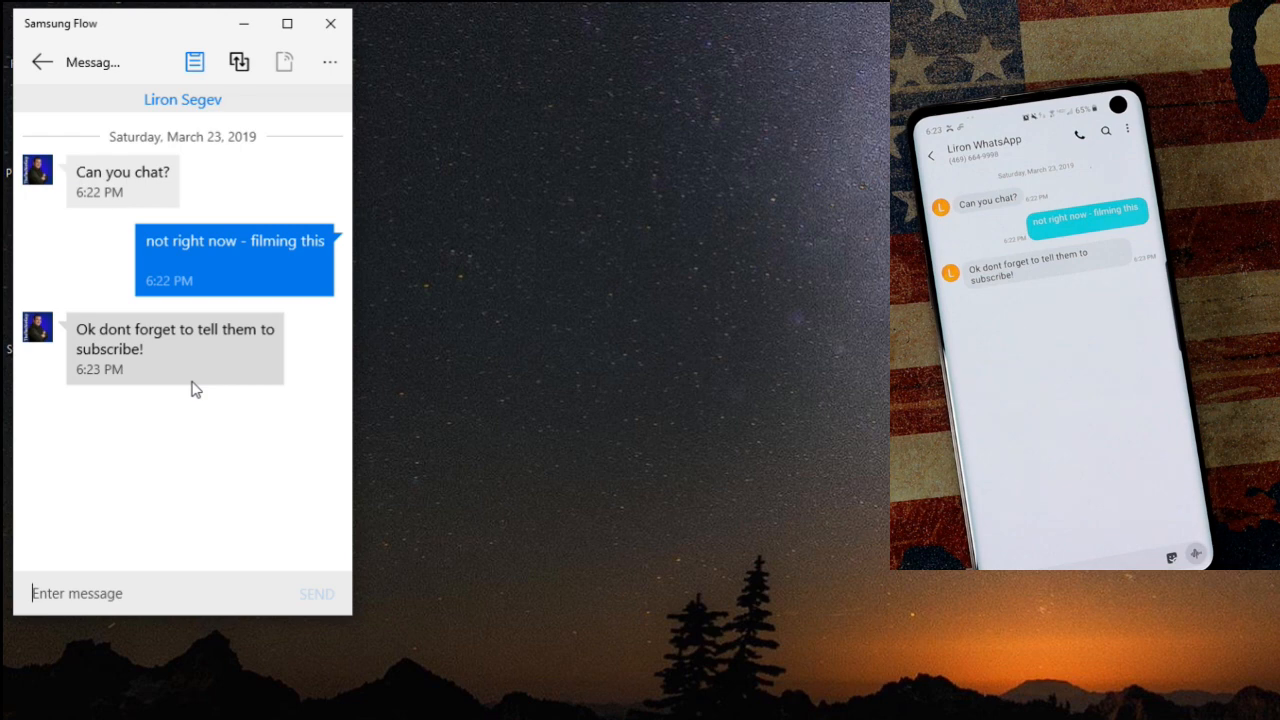
Step: Scan for nearby devices via the ... menu and select the Galaxy S9
click(329, 61)
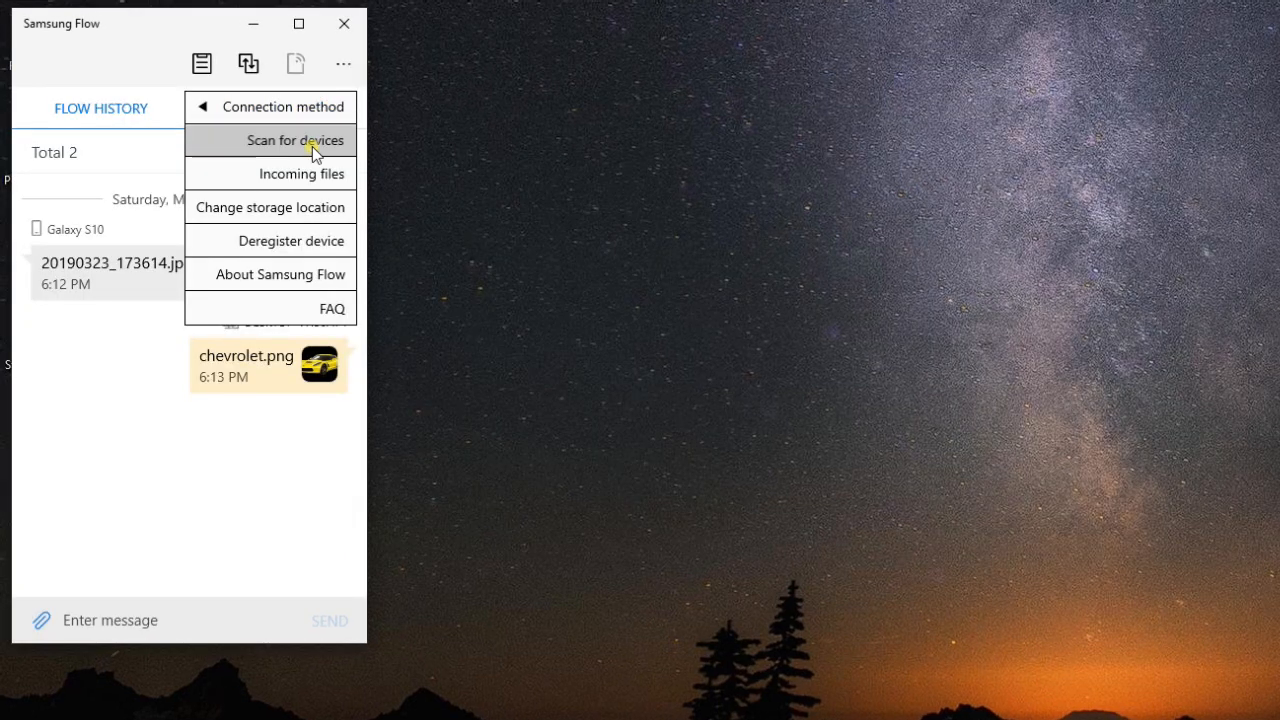
click(297, 140)
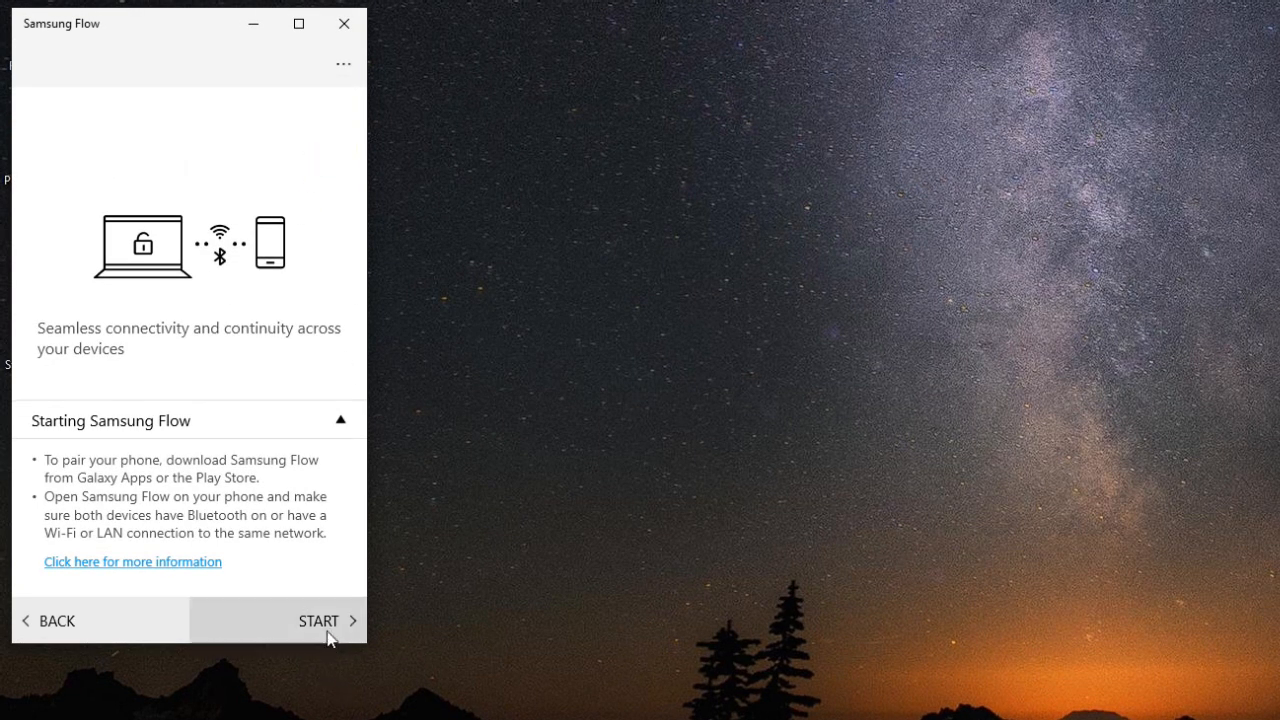
click(318, 620)
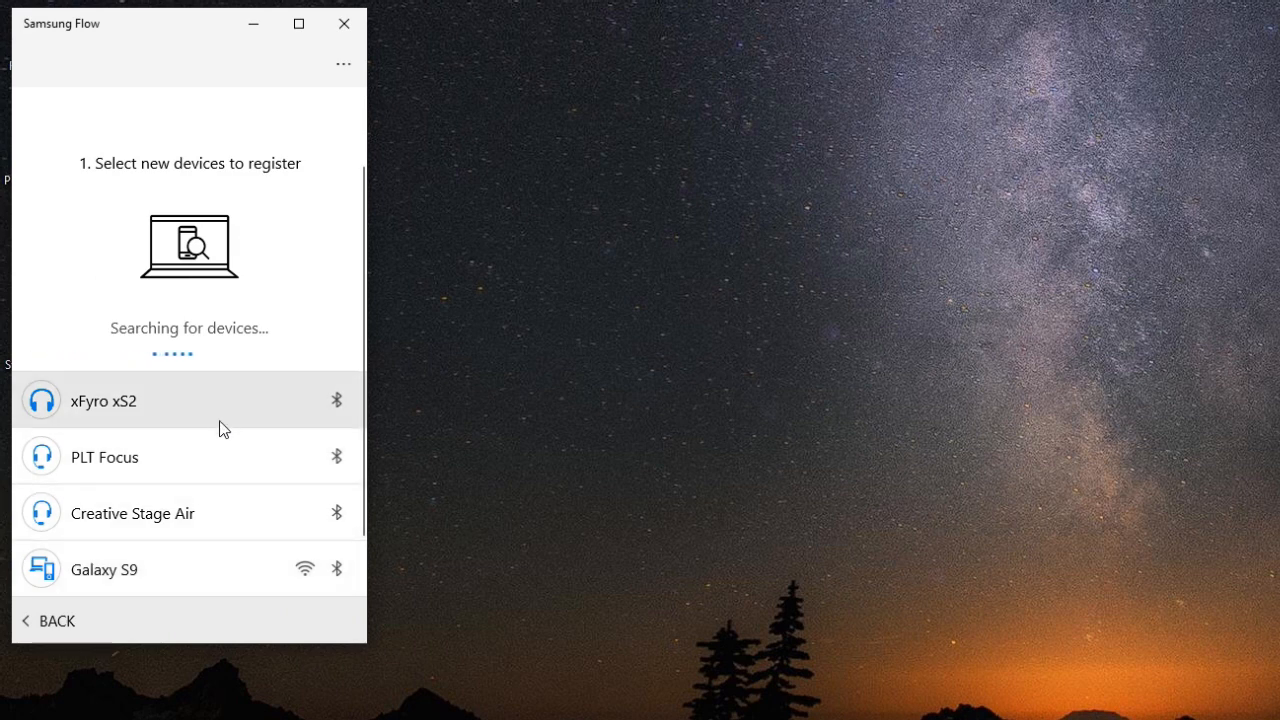
scroll(down, 3)
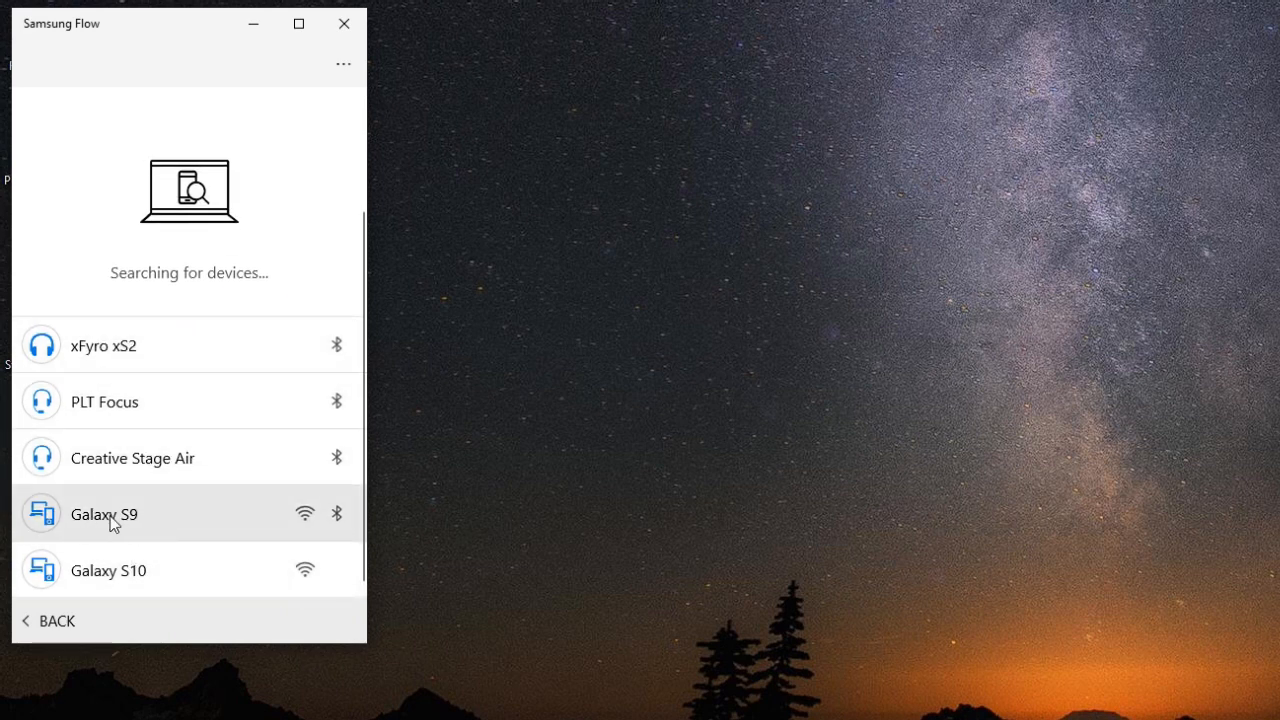
mouse_move(177, 529)
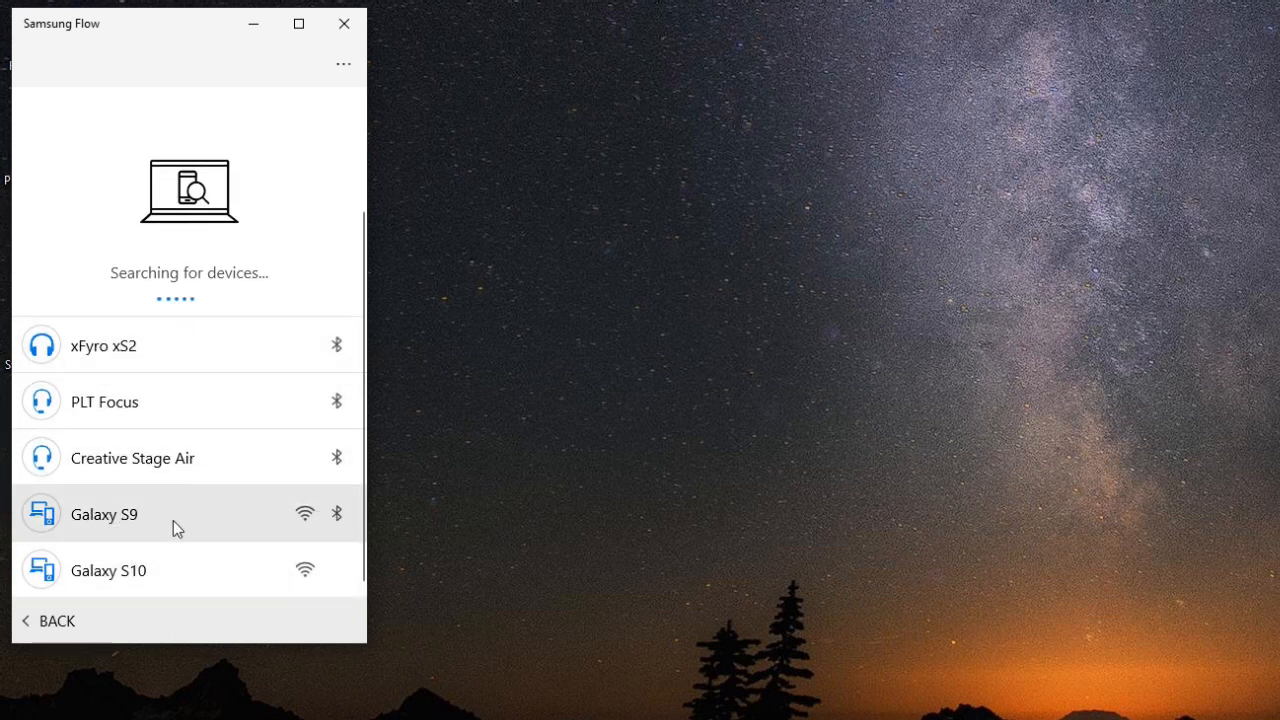
click(104, 514)
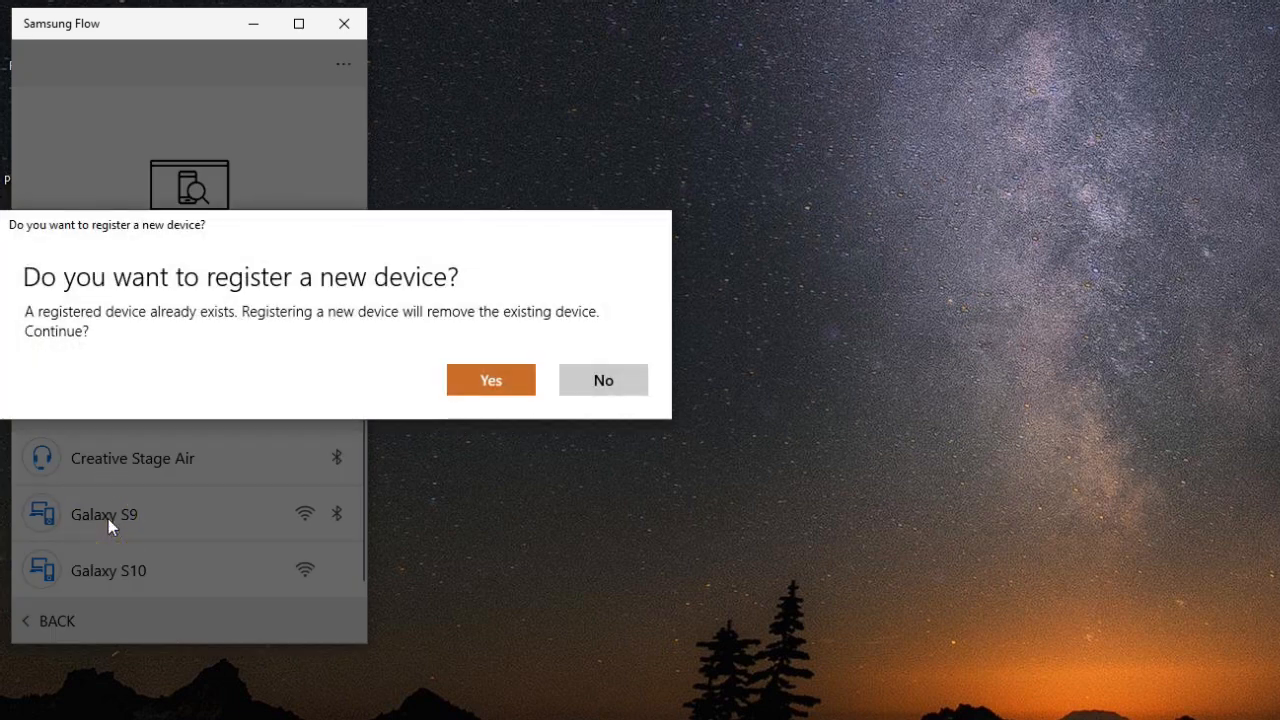
mouse_move(378, 331)
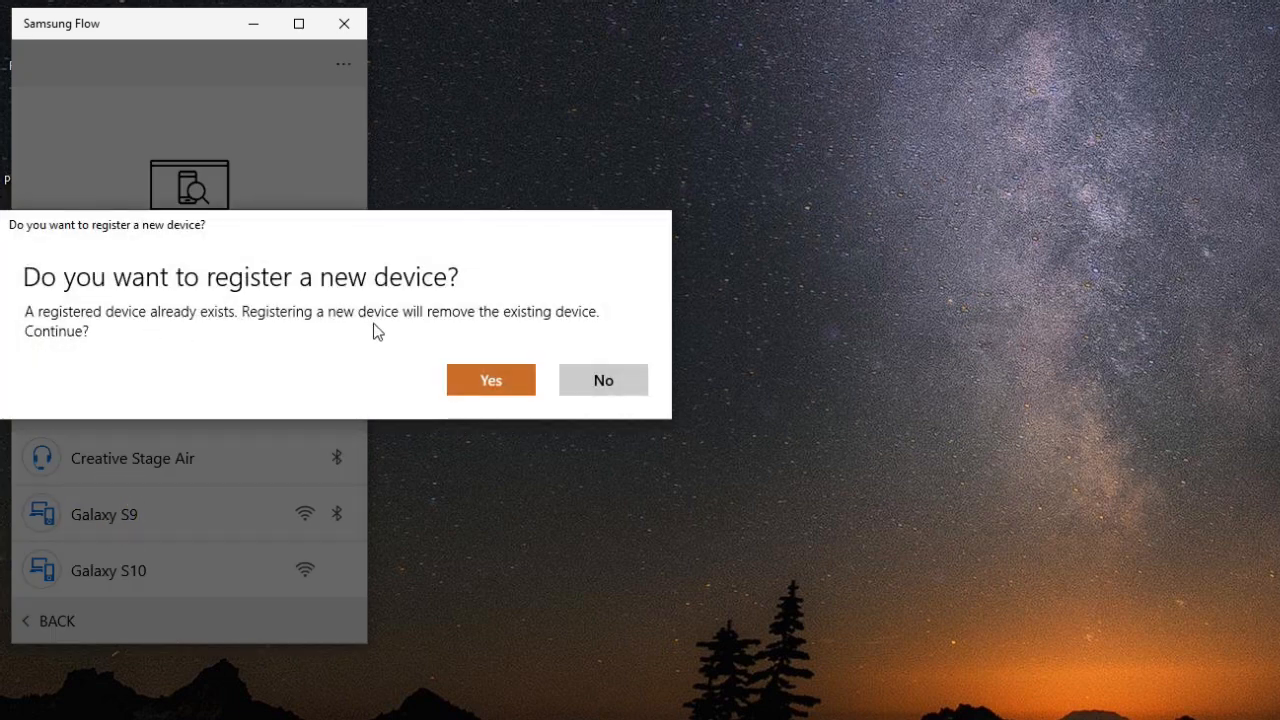
mouse_move(490, 333)
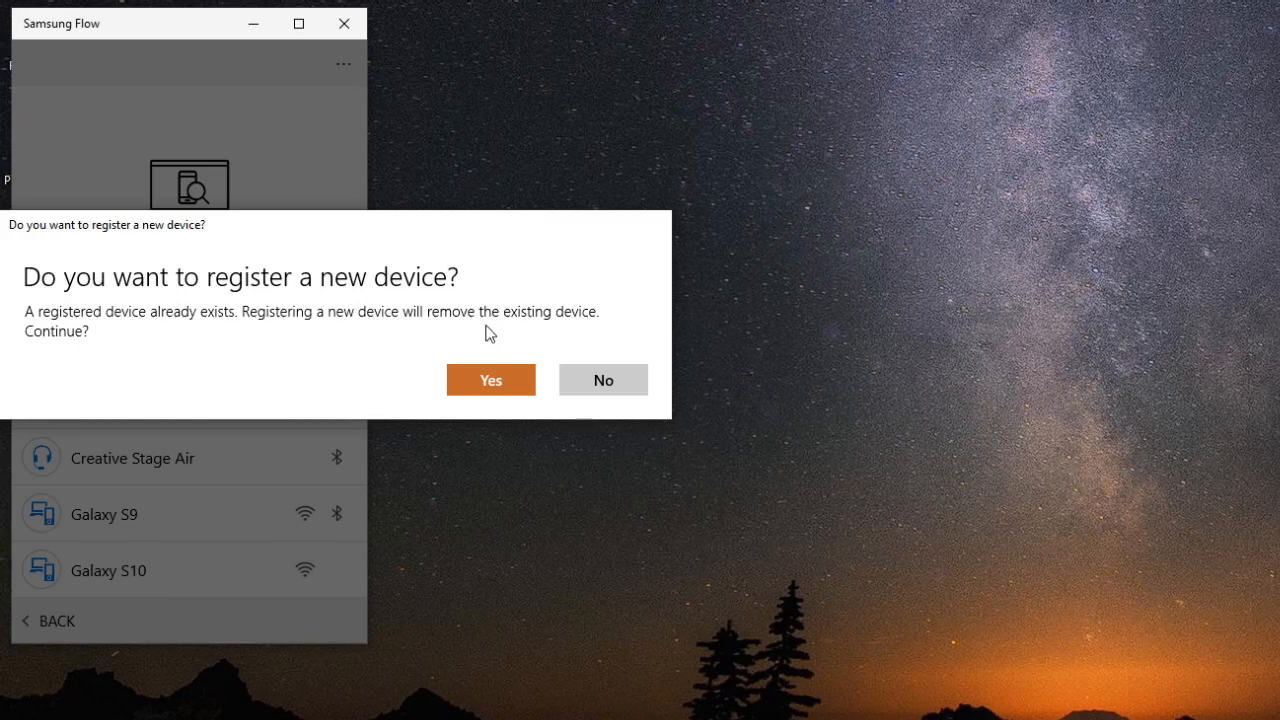